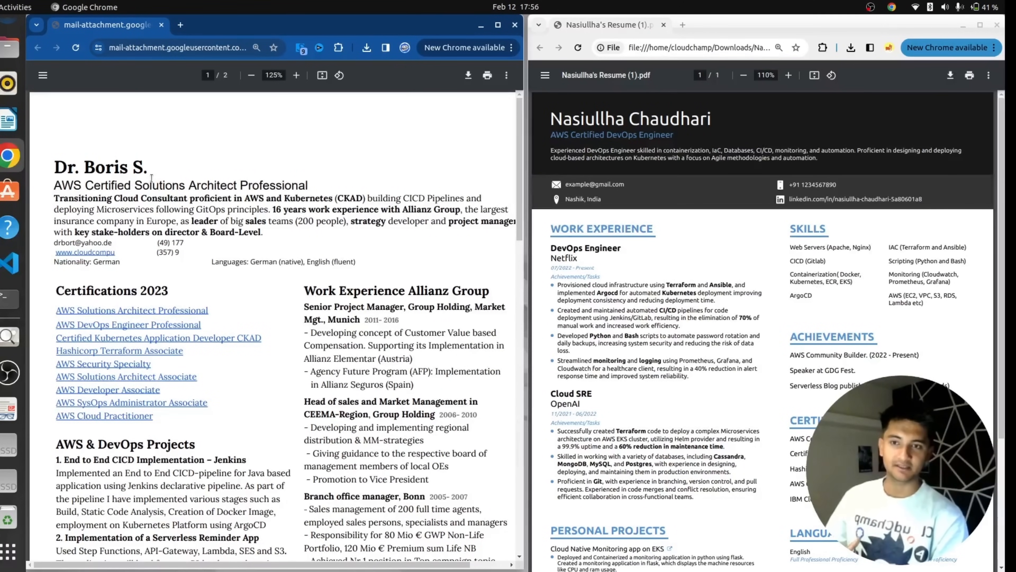
mouse_move(84, 252)
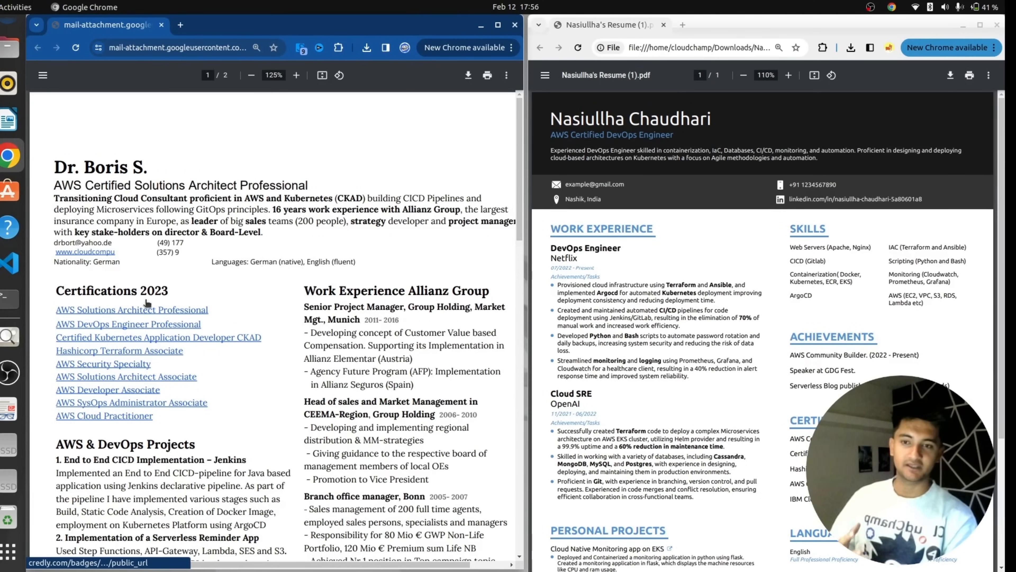
scroll("down", 3)
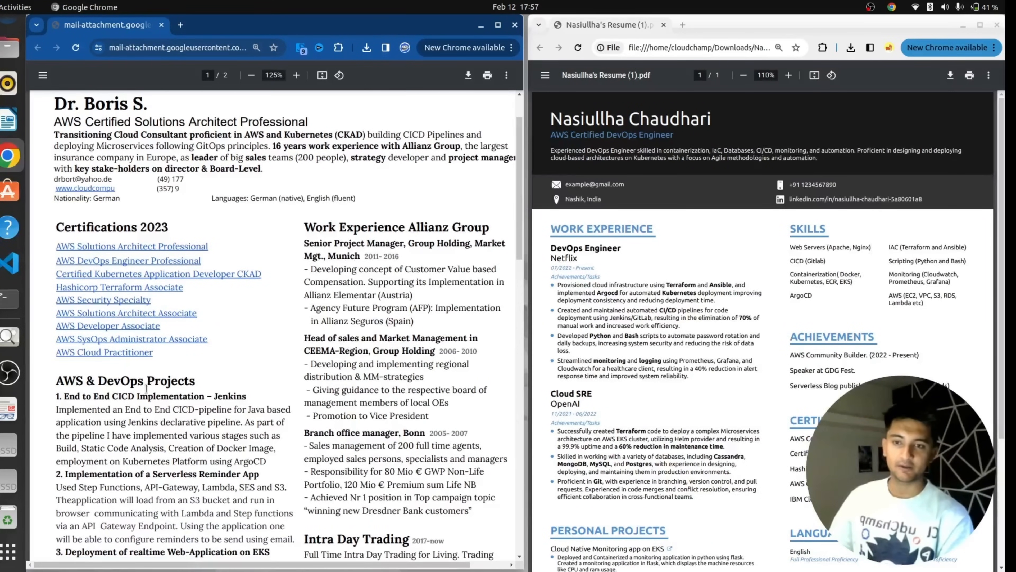
scroll("down", 3)
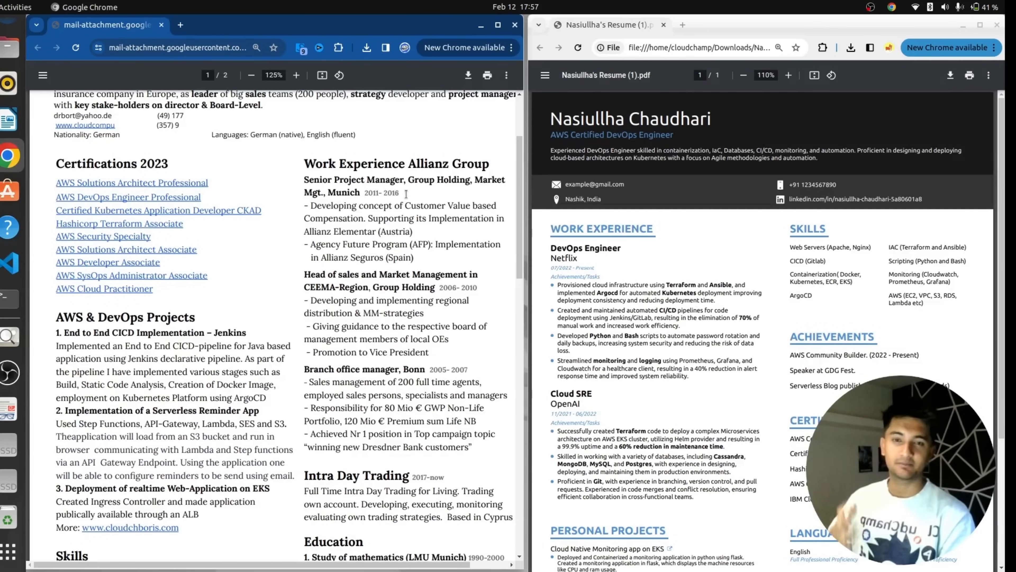
scroll("down", 3)
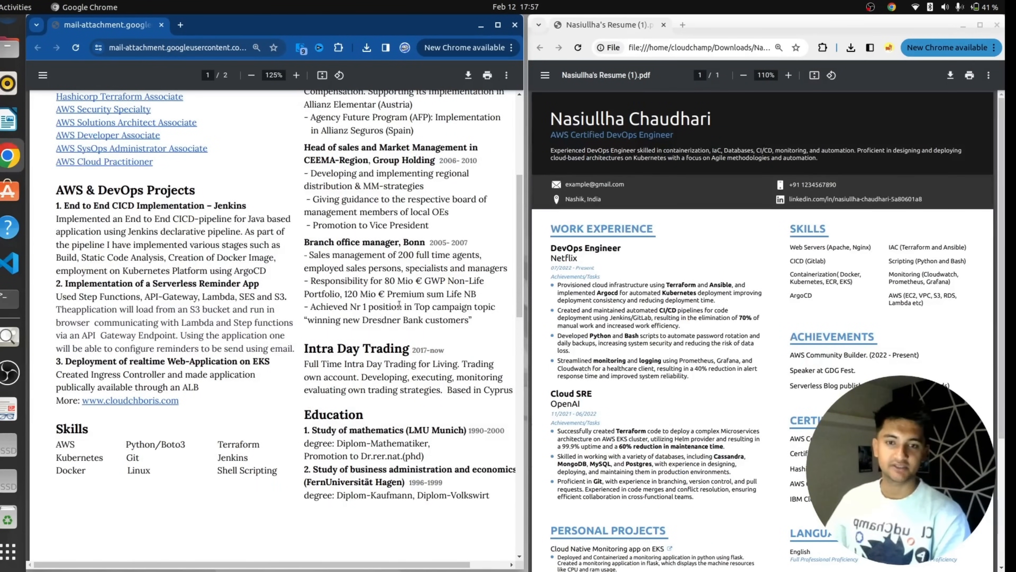
scroll("down", 3)
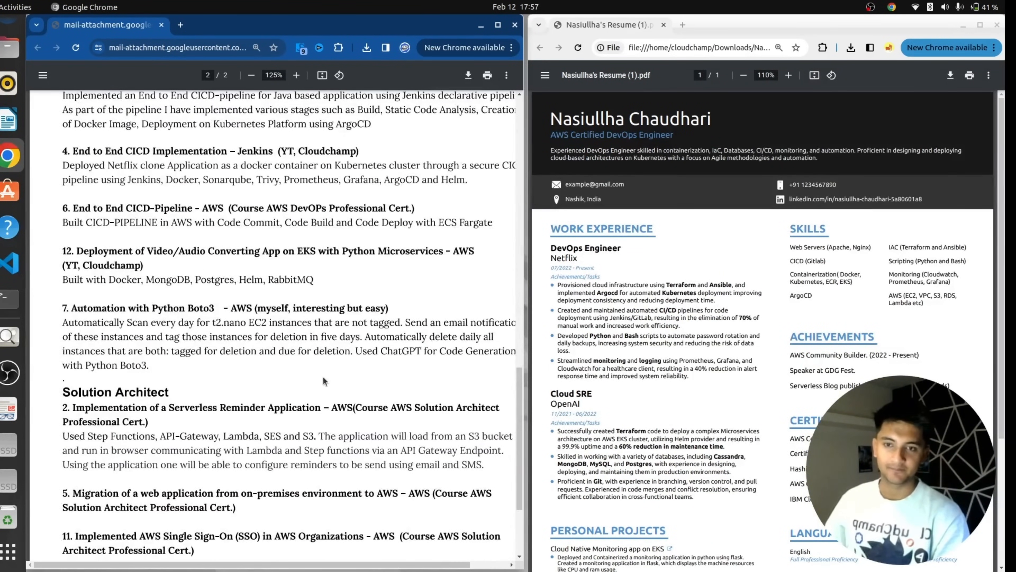
scroll("down", 3)
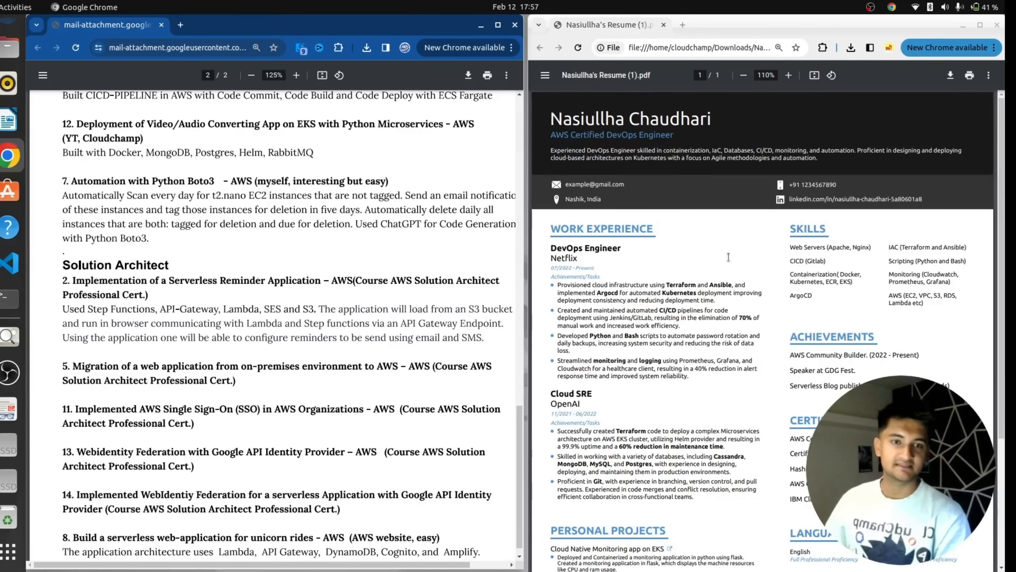
scroll("down", 3)
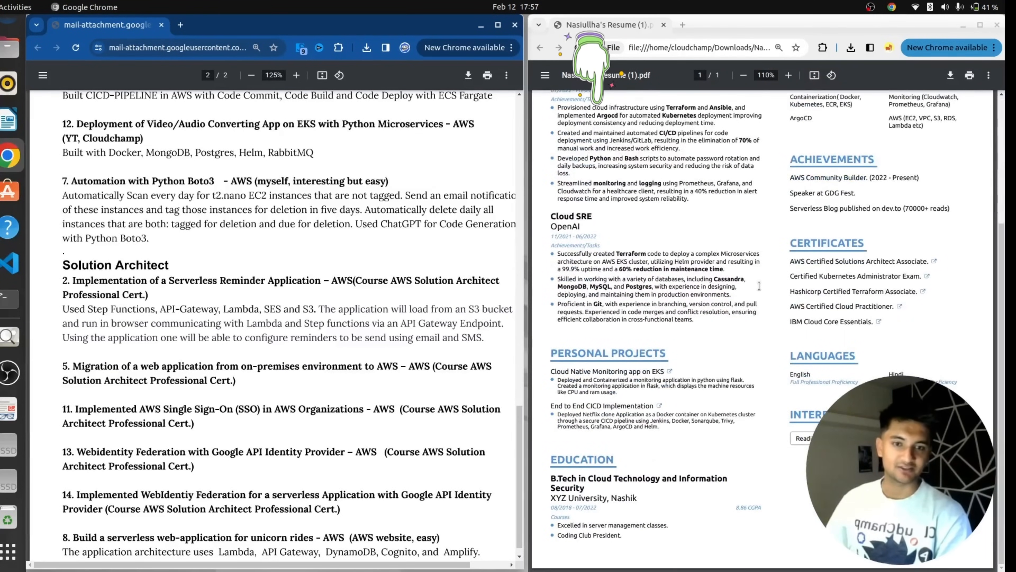
scroll("up", 3)
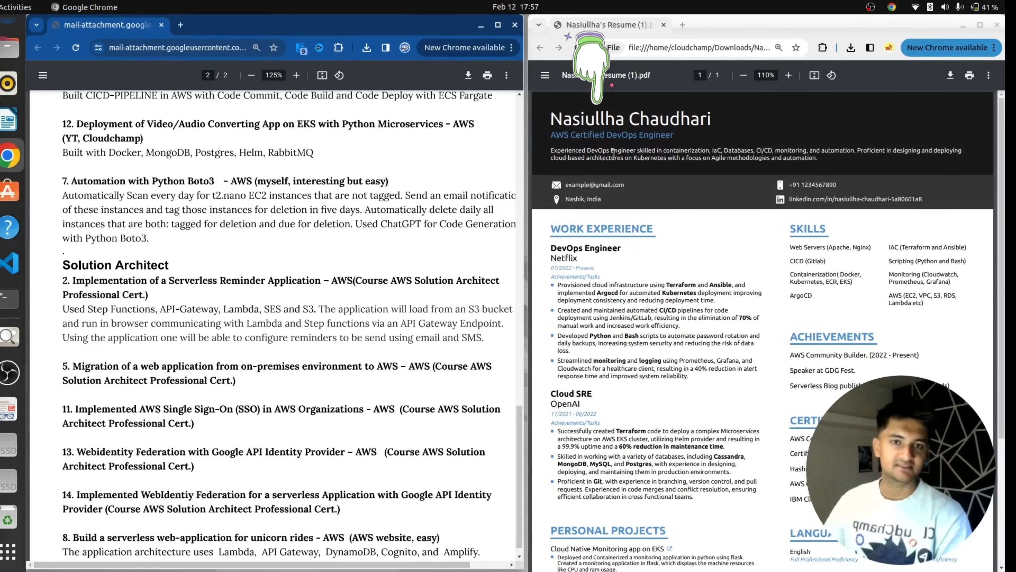
mouse_move(814, 203)
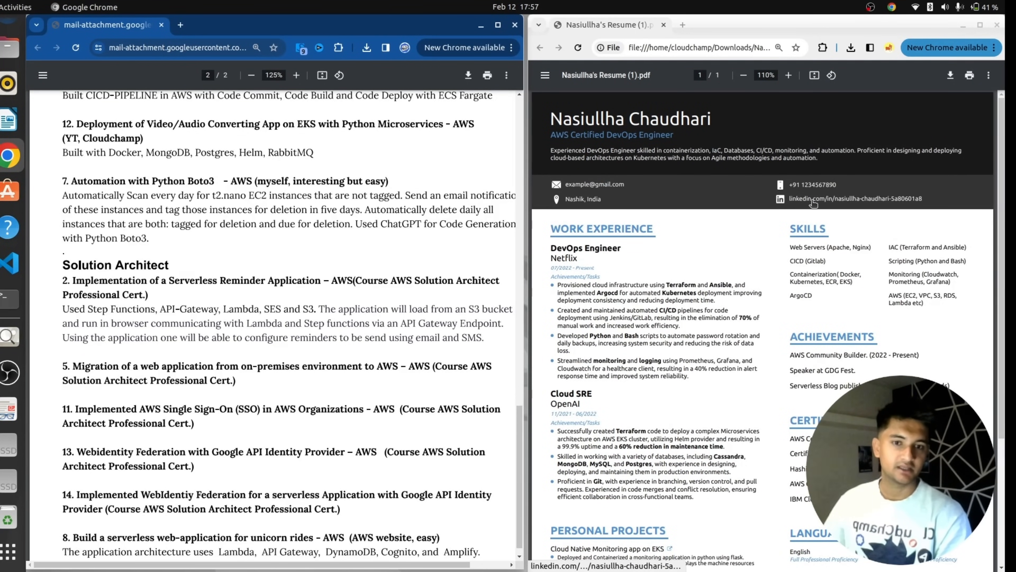
mouse_move(564, 234)
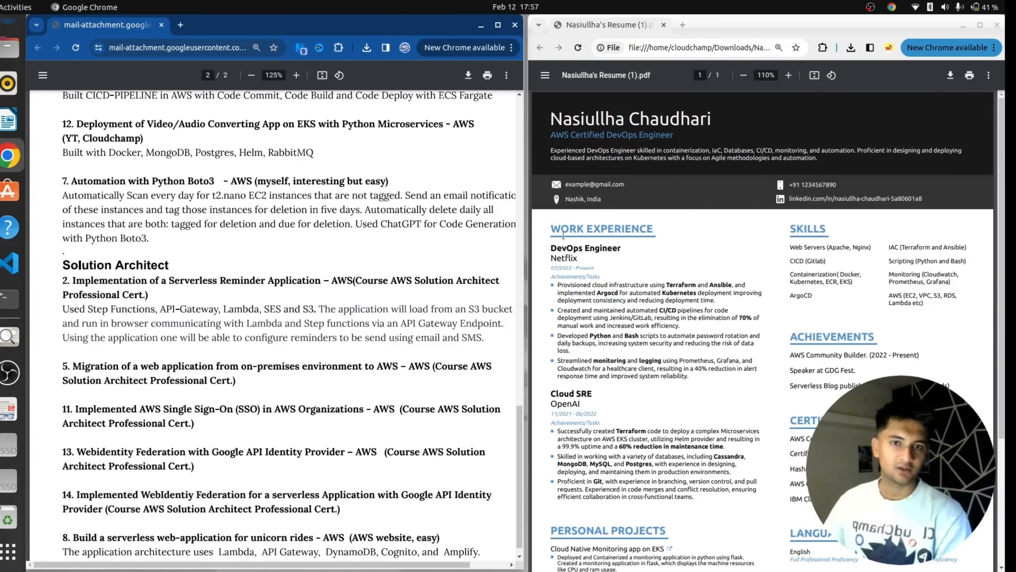
scroll("down", 3)
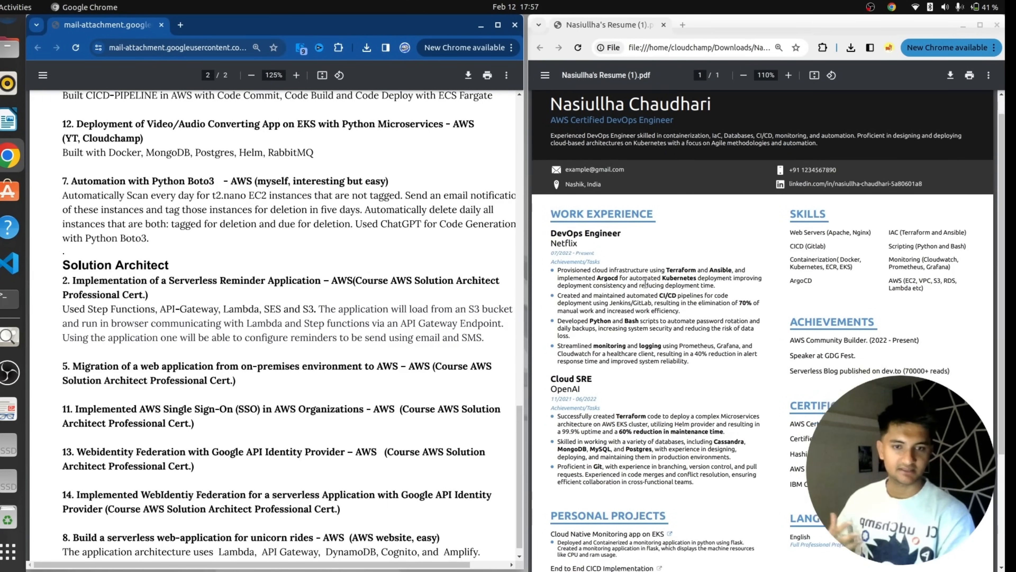
scroll("down", 3)
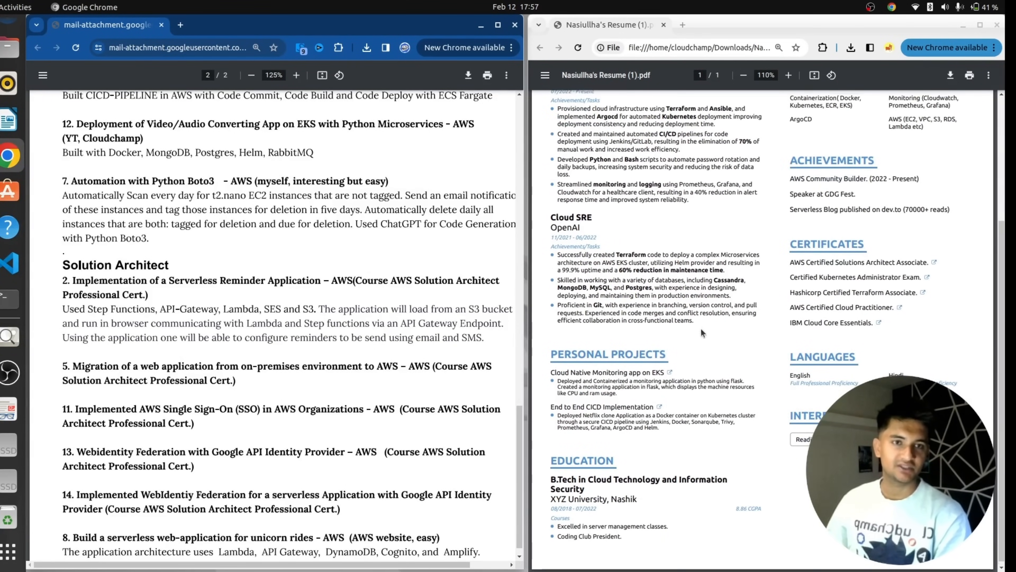
scroll("up", 3)
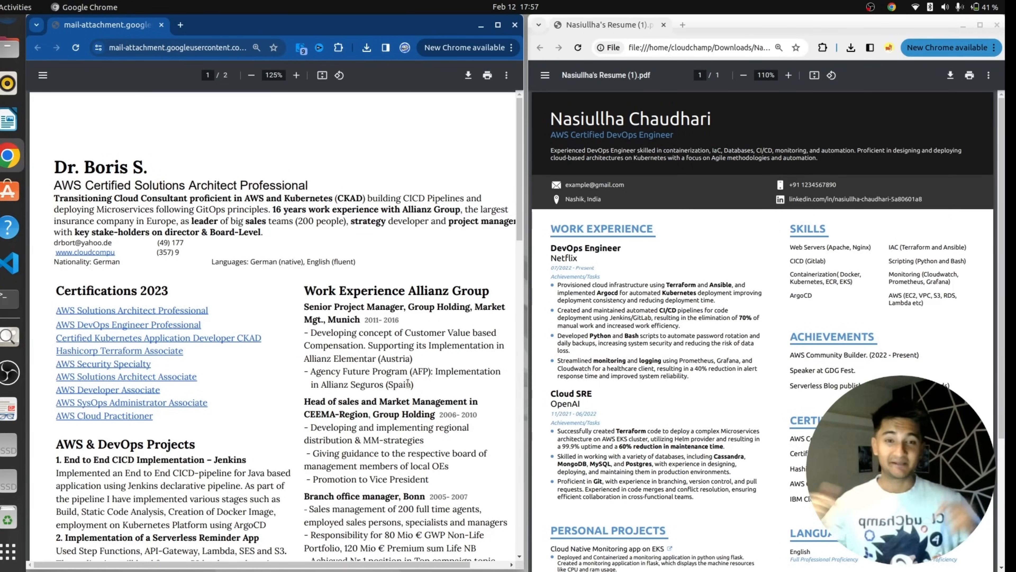
mouse_move(857, 122)
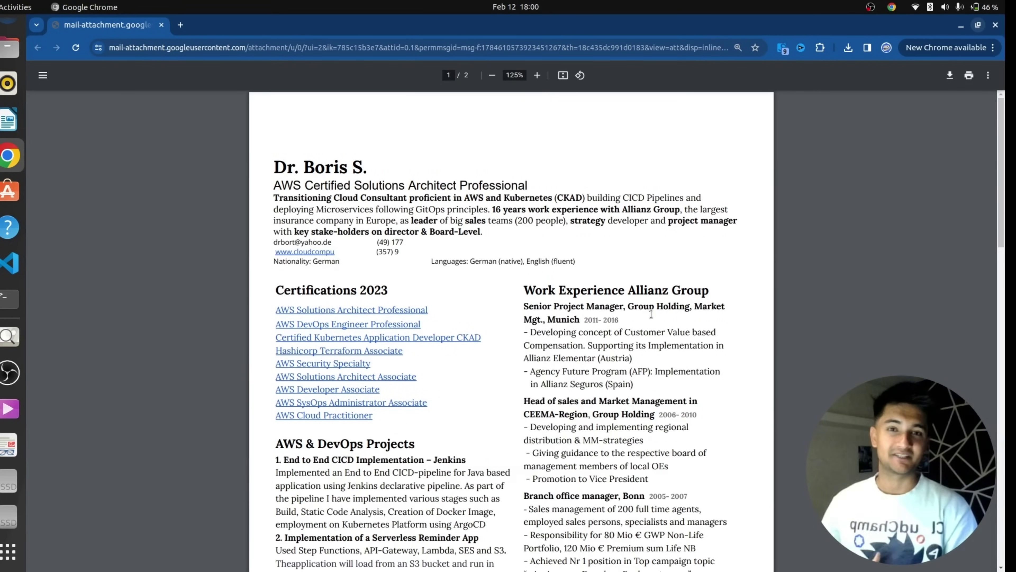
left_click(536, 76)
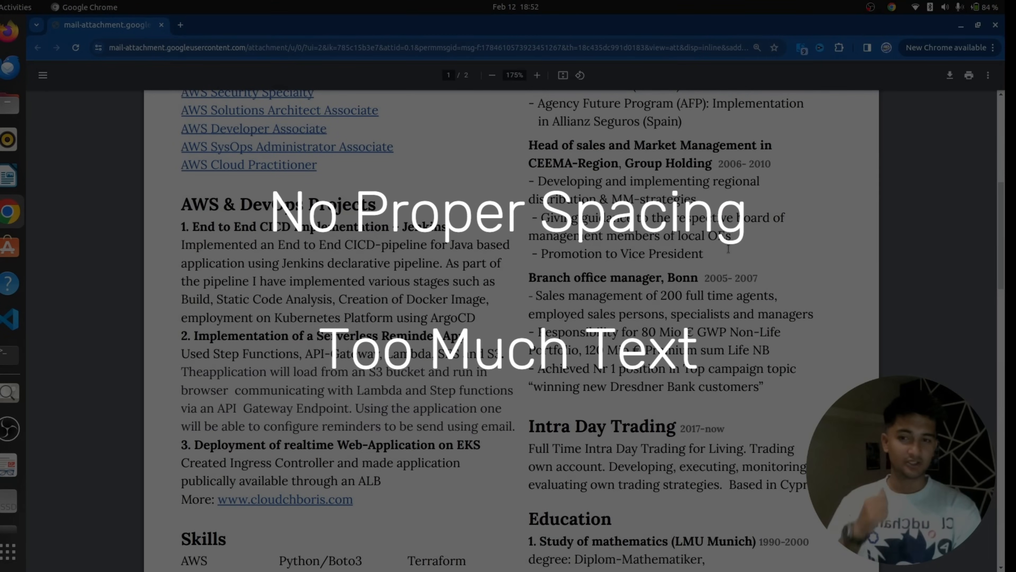
scroll("down", 3)
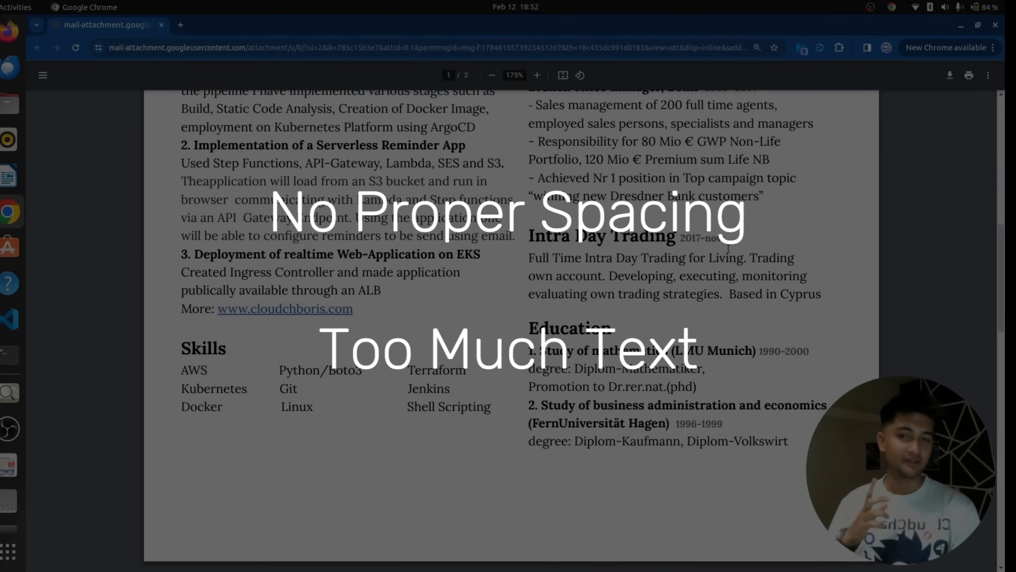
scroll("up", 3)
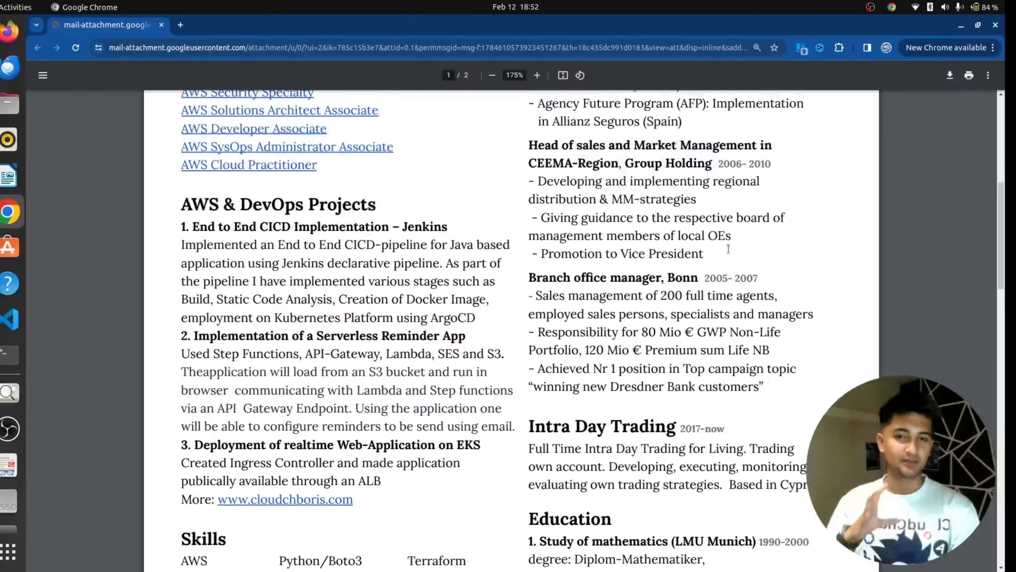
- Scroll the enlarged resume back to its top with the name, summary and Certifications 2023 list
scroll("up", 3)
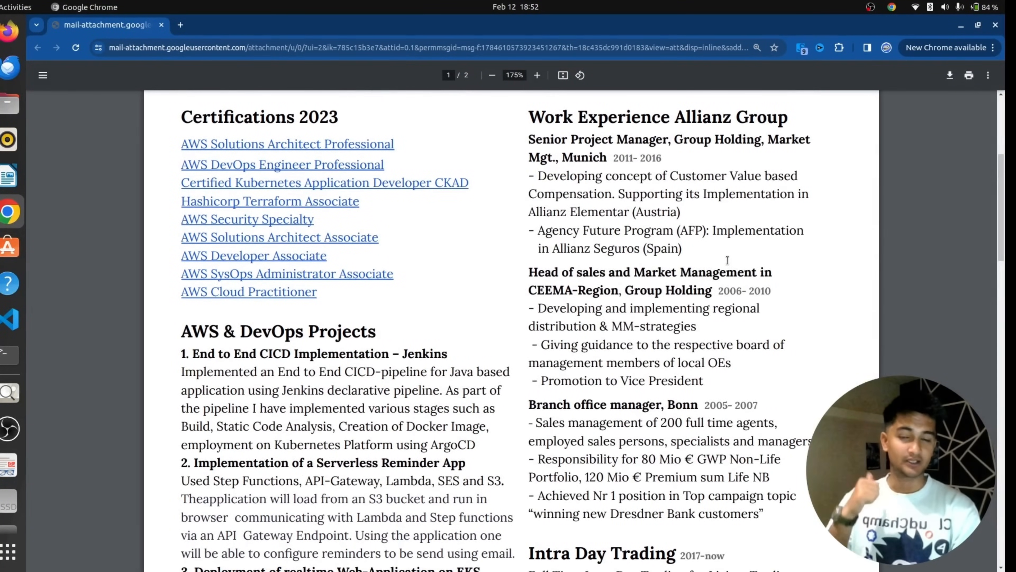
scroll("up", 3)
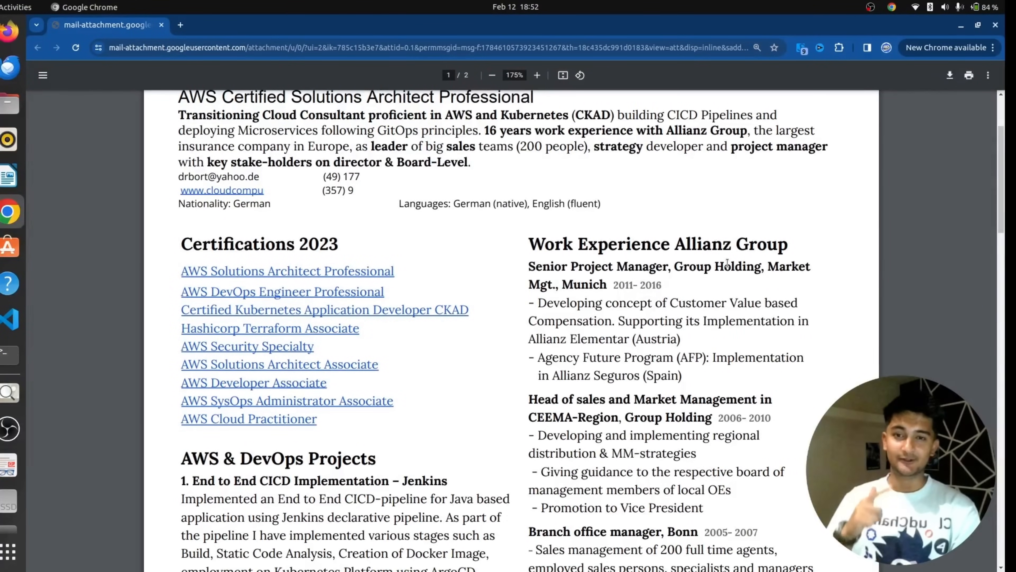
scroll("up", 3)
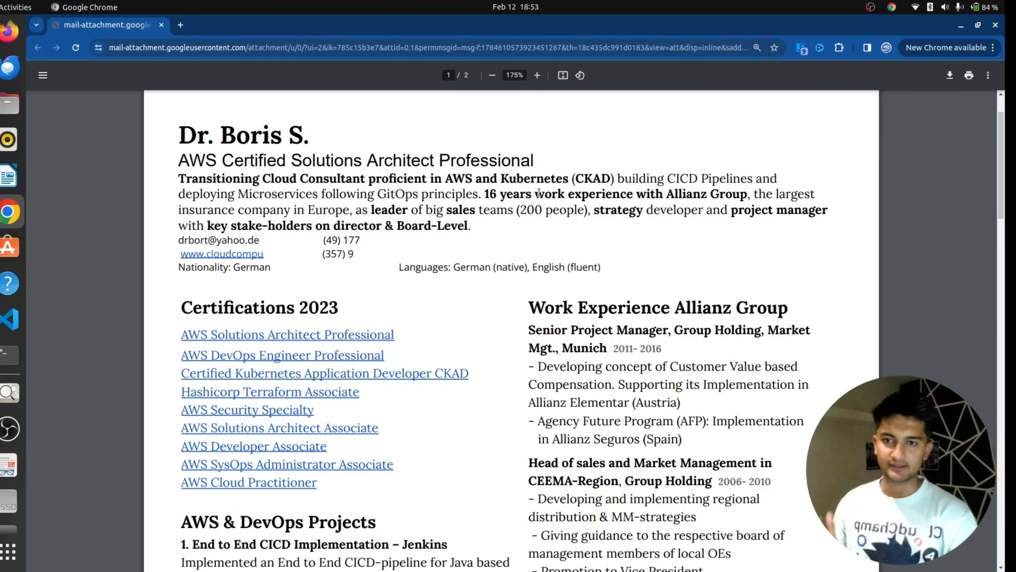
mouse_move(328, 354)
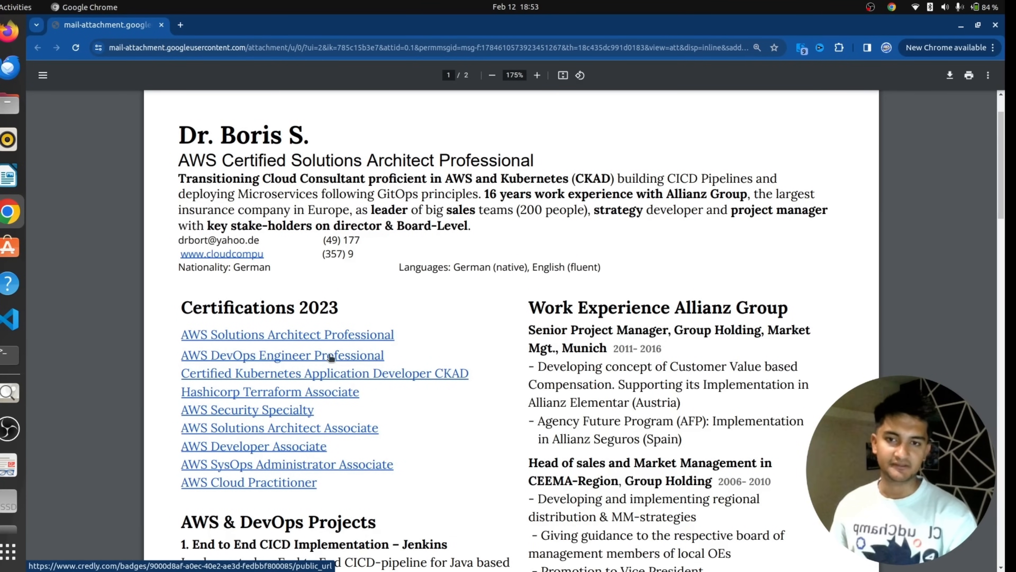
mouse_move(406, 203)
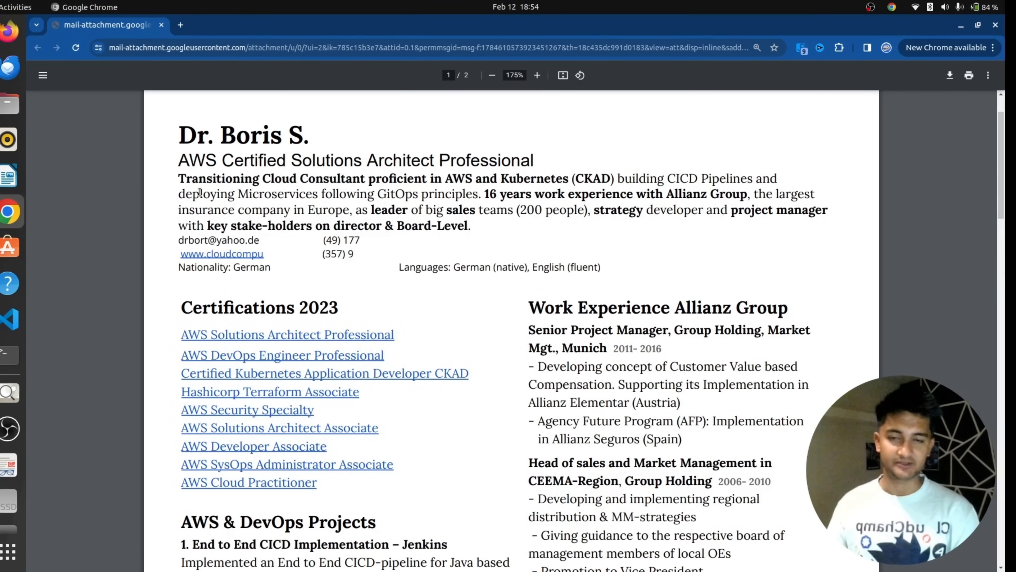
scroll("down", 3)
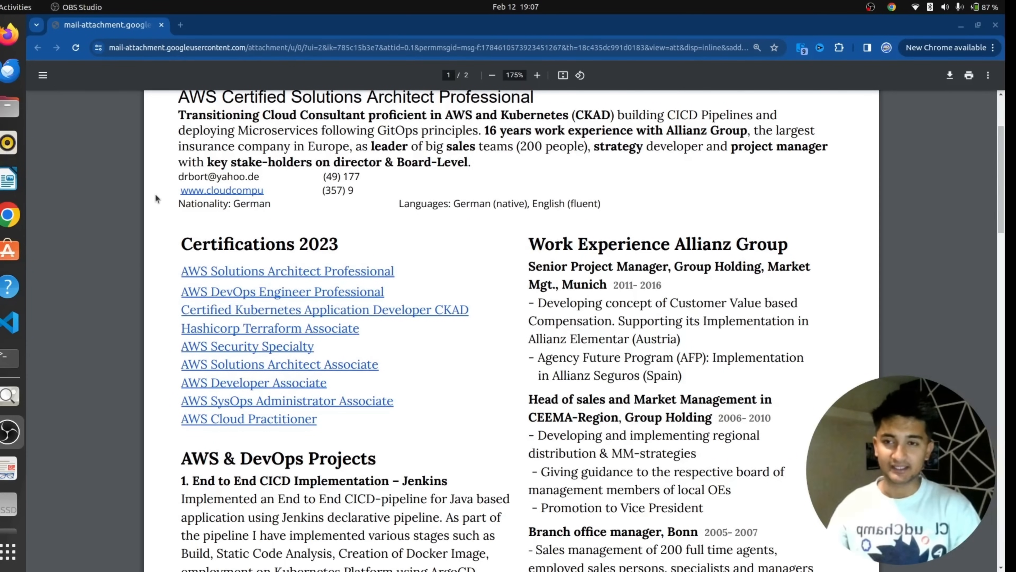
mouse_move(194, 198)
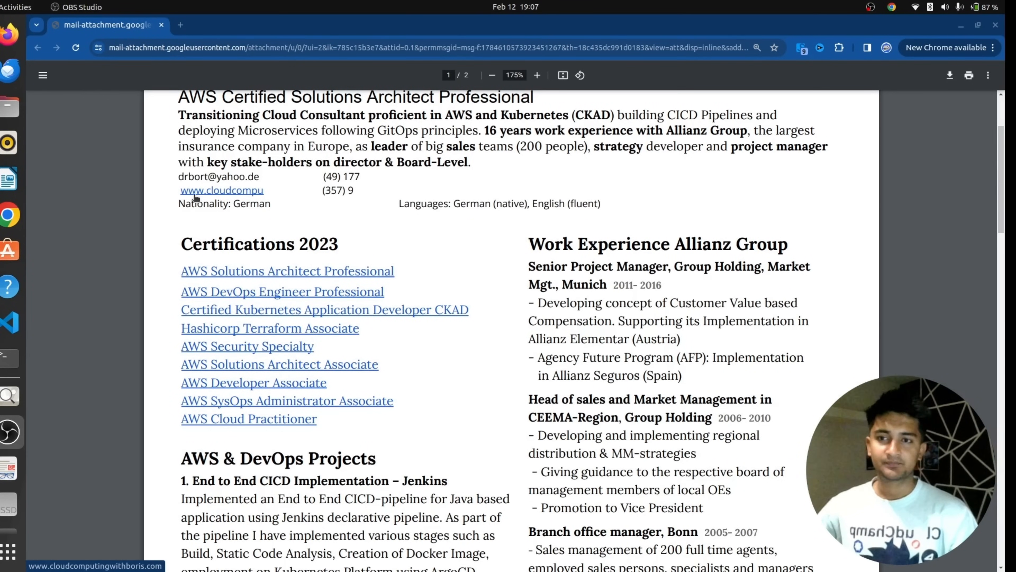
mouse_move(408, 148)
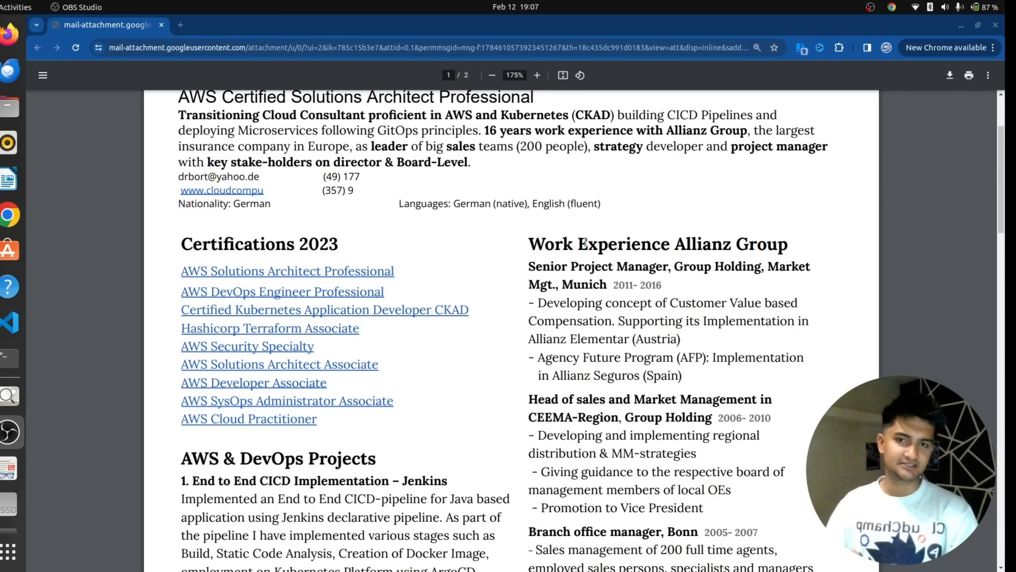
mouse_move(419, 274)
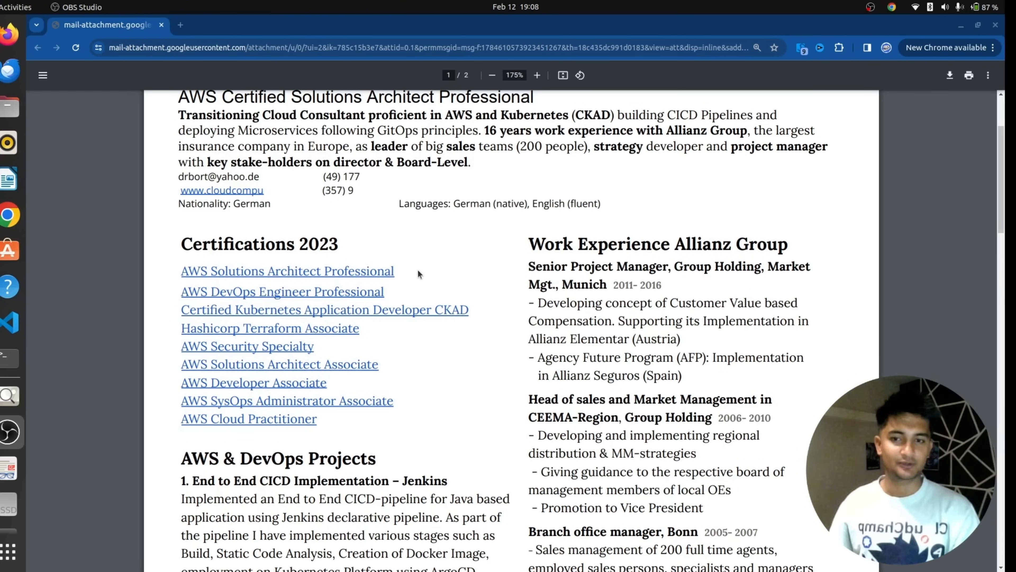
mouse_move(517, 305)
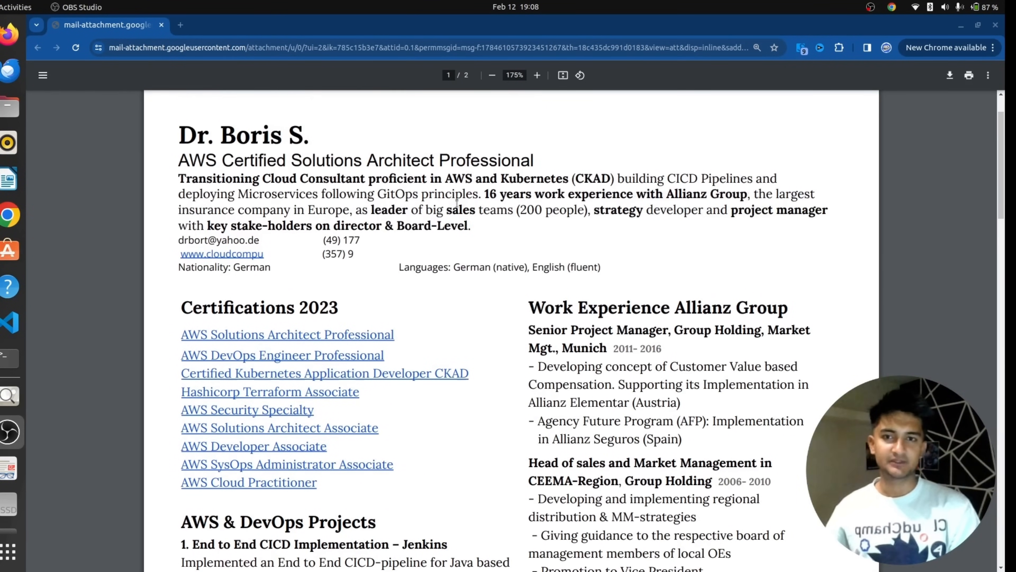
scroll("down", 3)
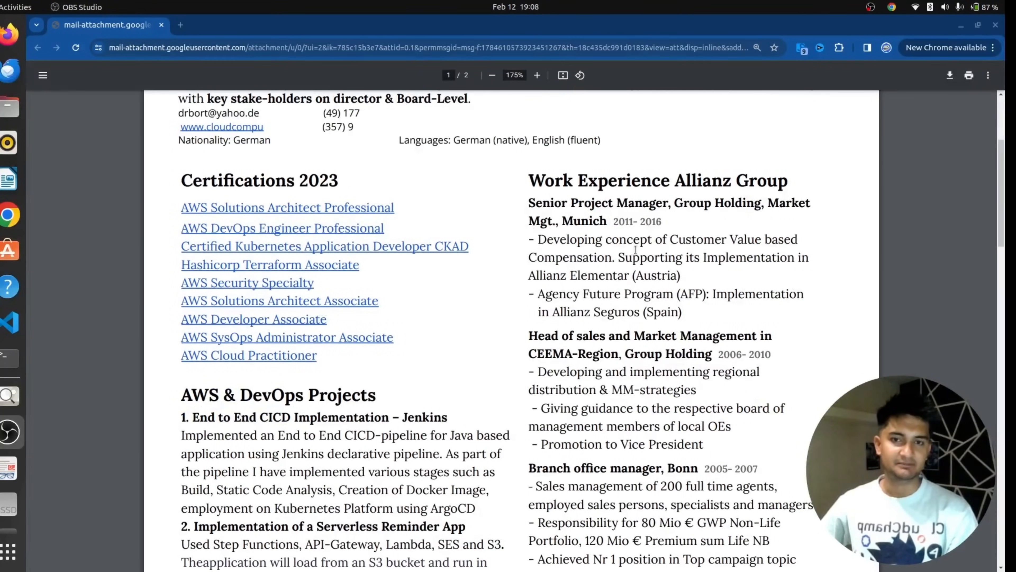
mouse_move(253, 319)
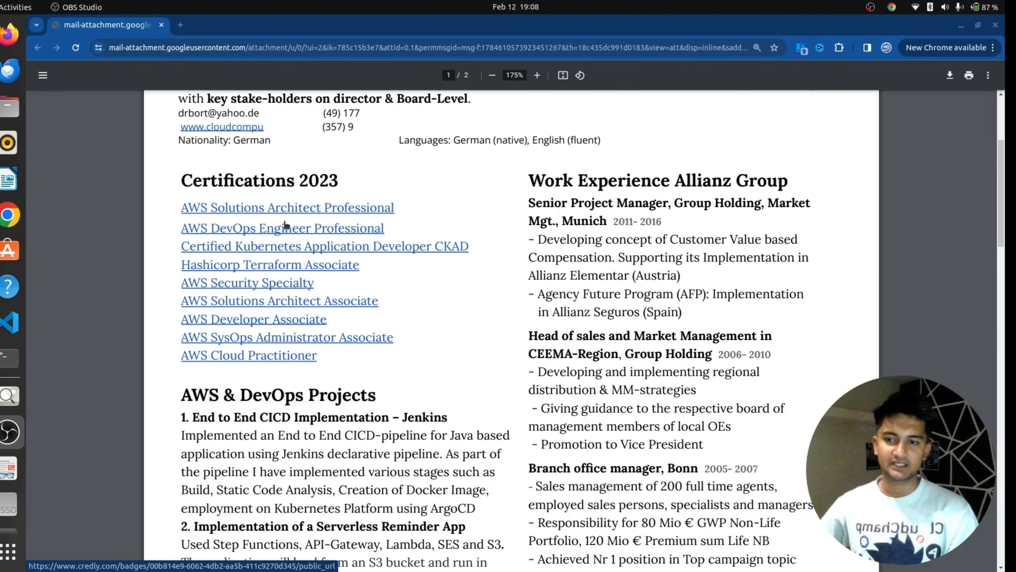
mouse_move(290, 241)
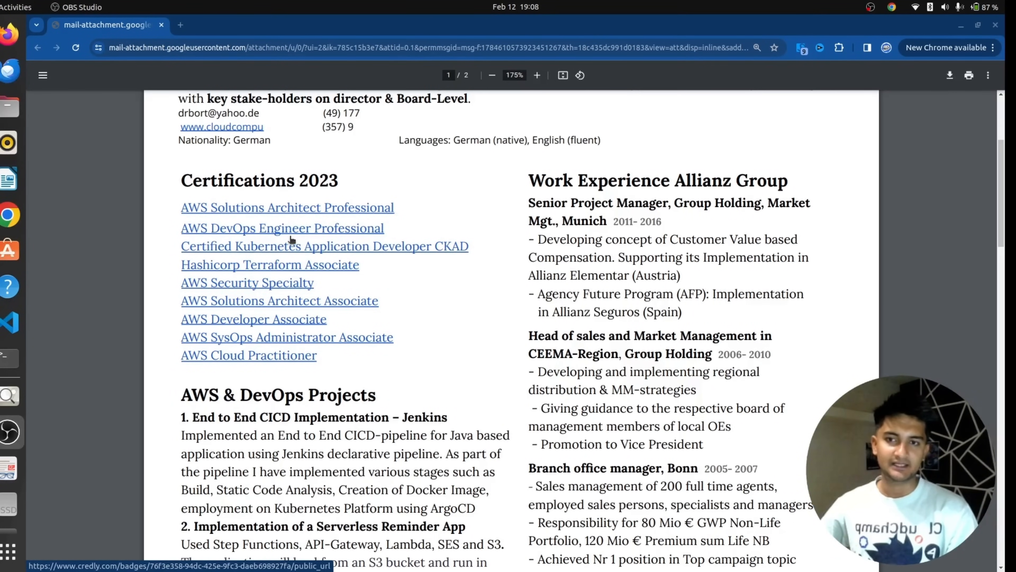
mouse_move(278, 214)
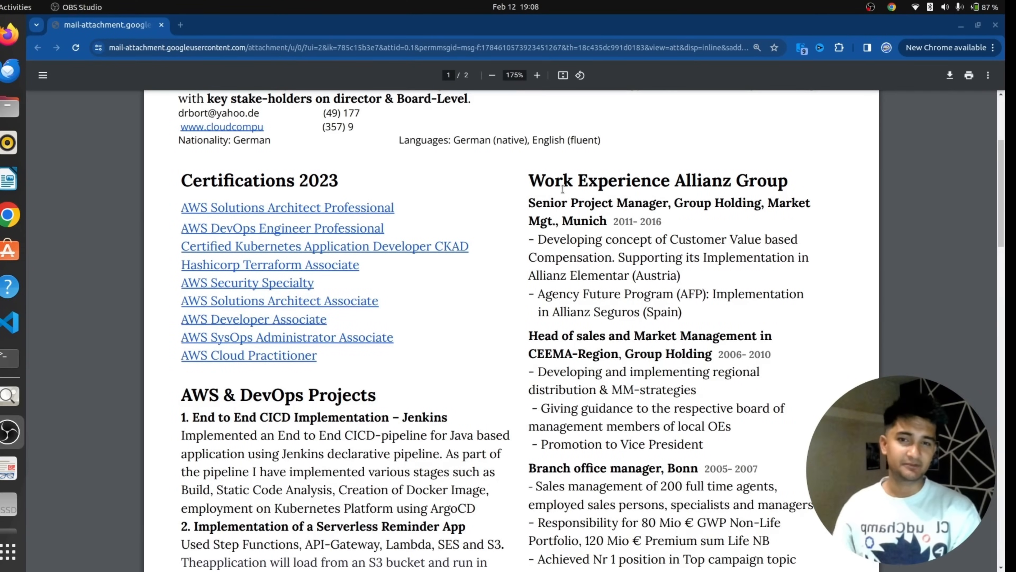
mouse_move(583, 249)
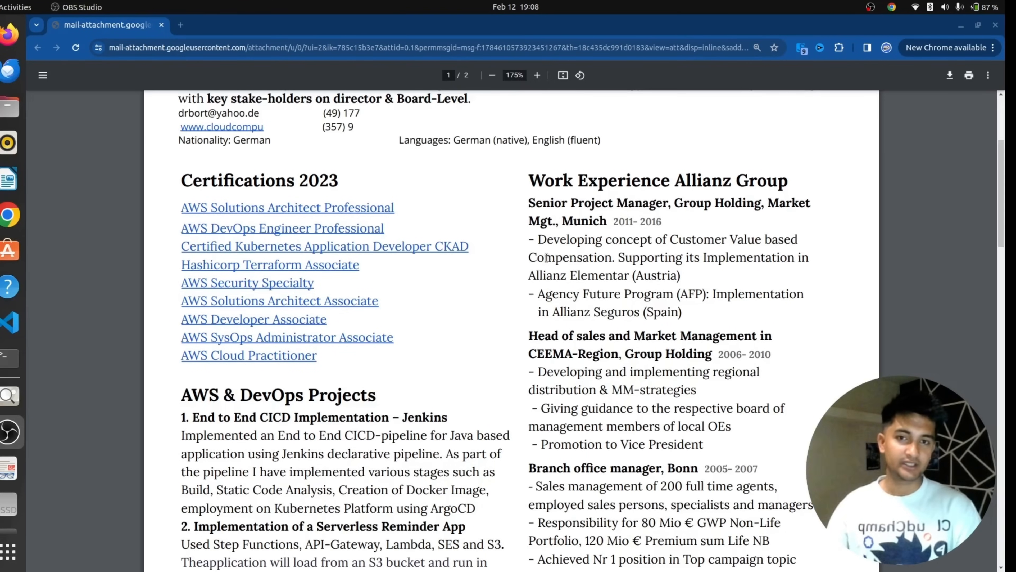
mouse_move(662, 194)
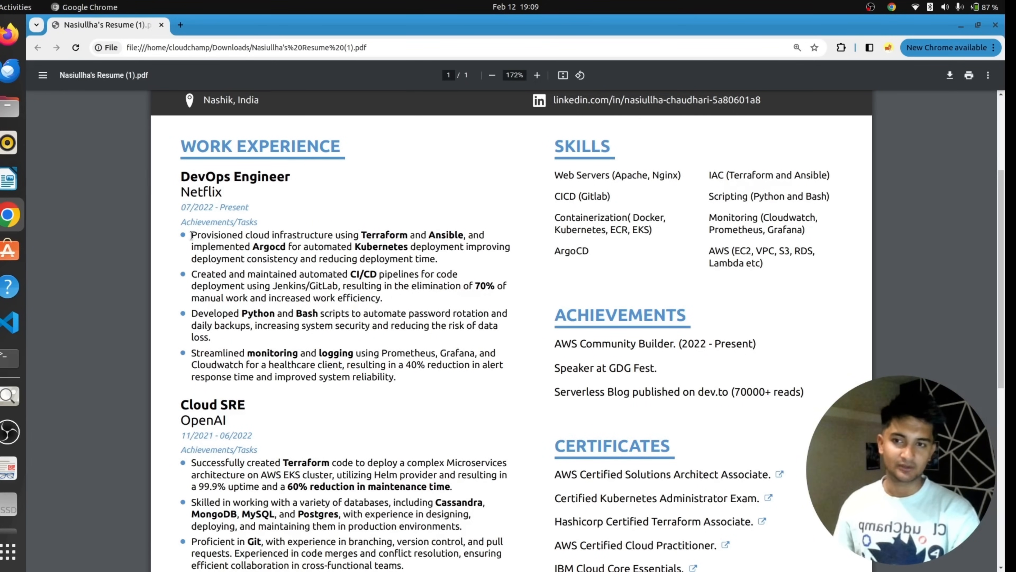
mouse_move(275, 225)
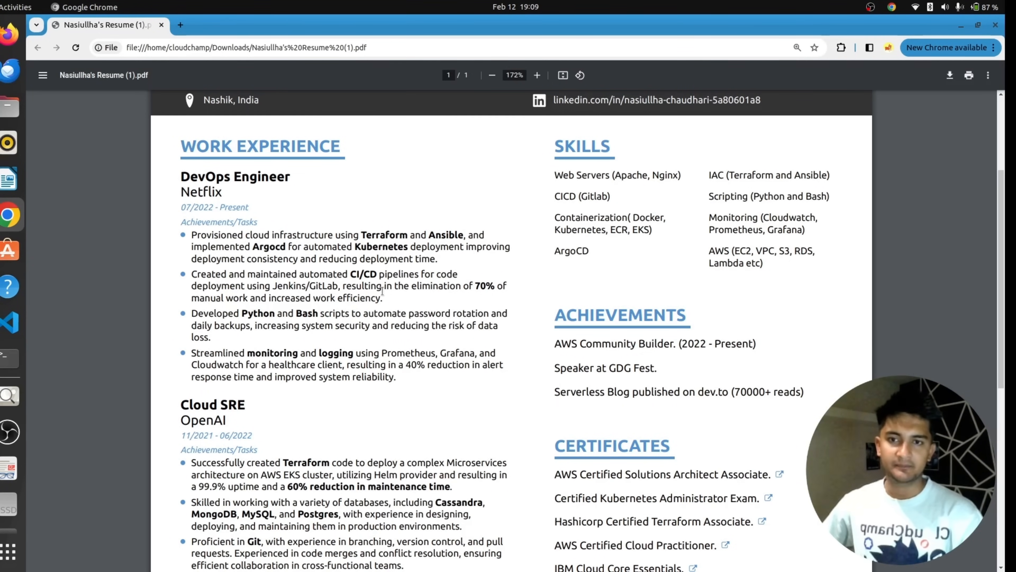
mouse_move(253, 271)
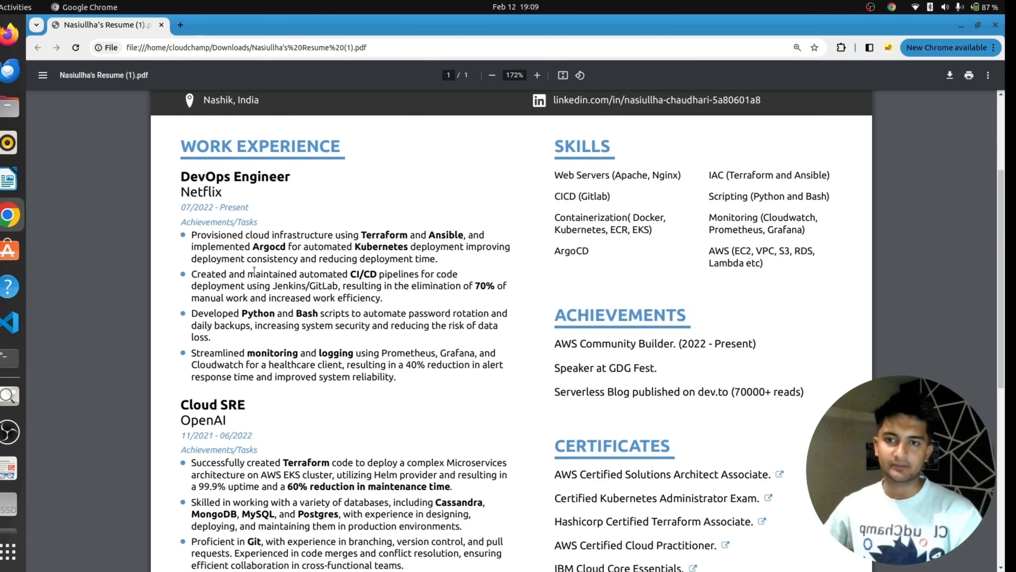
mouse_move(275, 289)
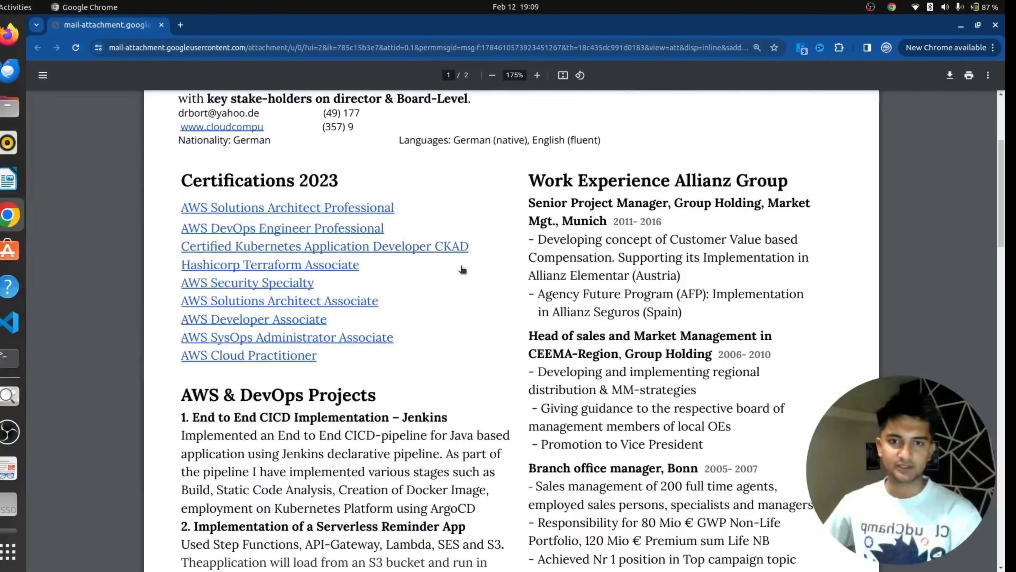
mouse_move(650, 259)
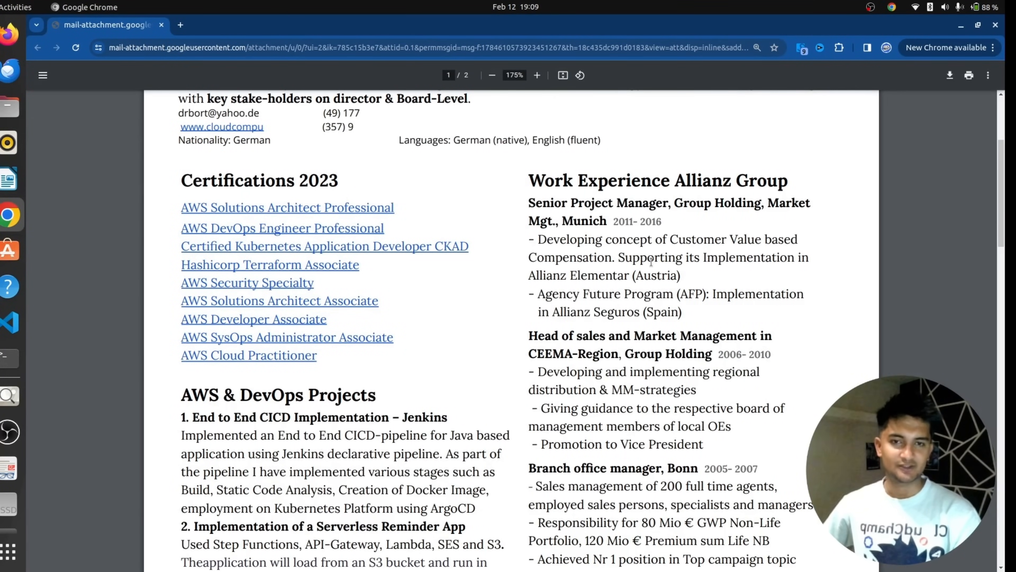
- Scroll the consultant's resume down to the Serverless Reminder App details and Intra Day Trading heading
scroll("down", 3)
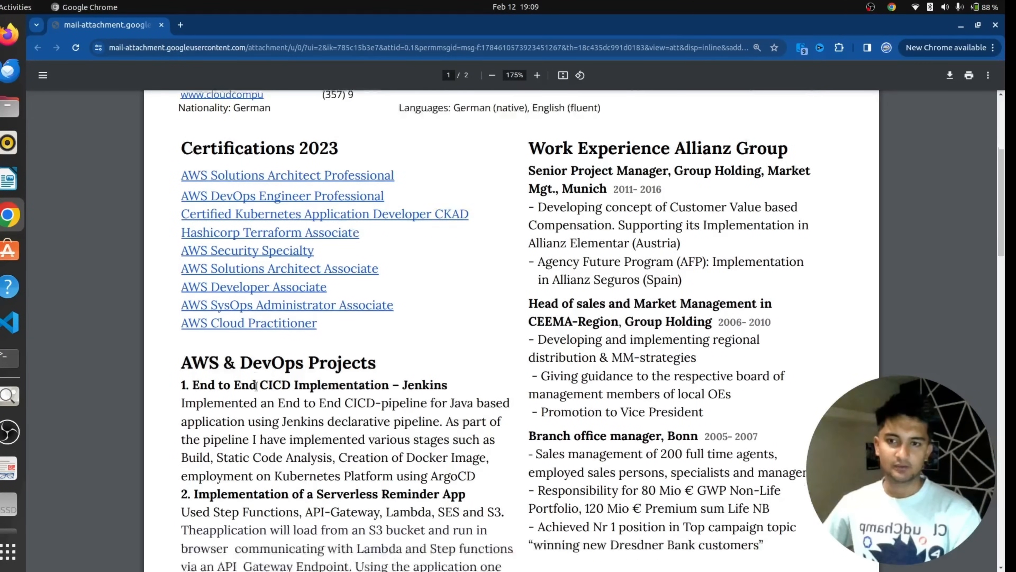
scroll("down", 3)
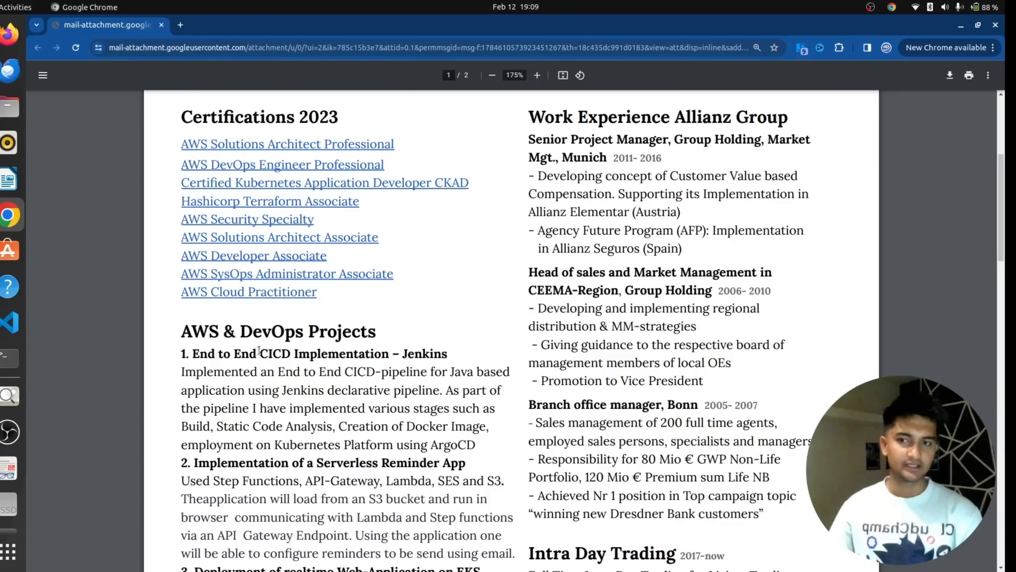
mouse_move(303, 231)
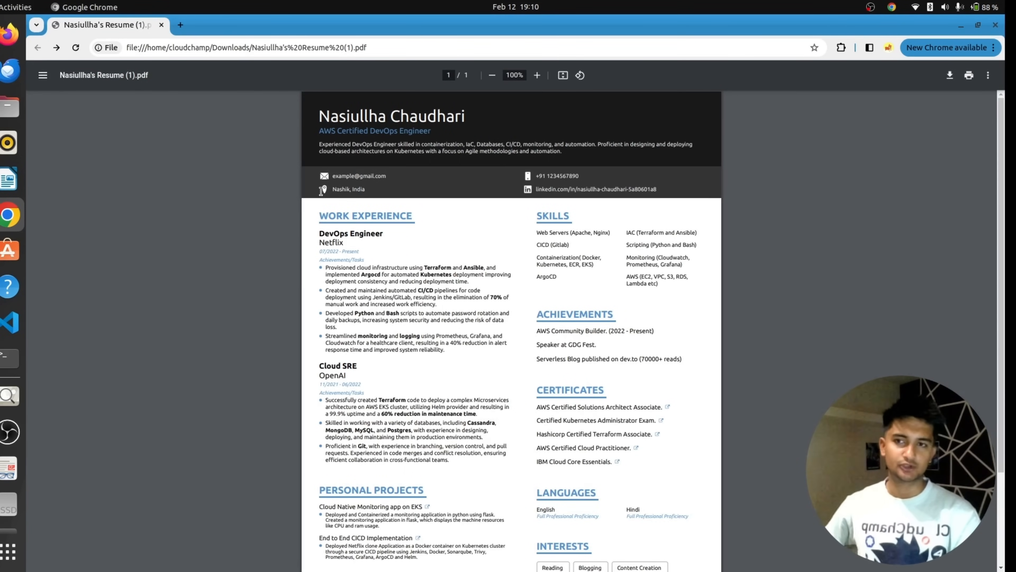
mouse_move(374, 269)
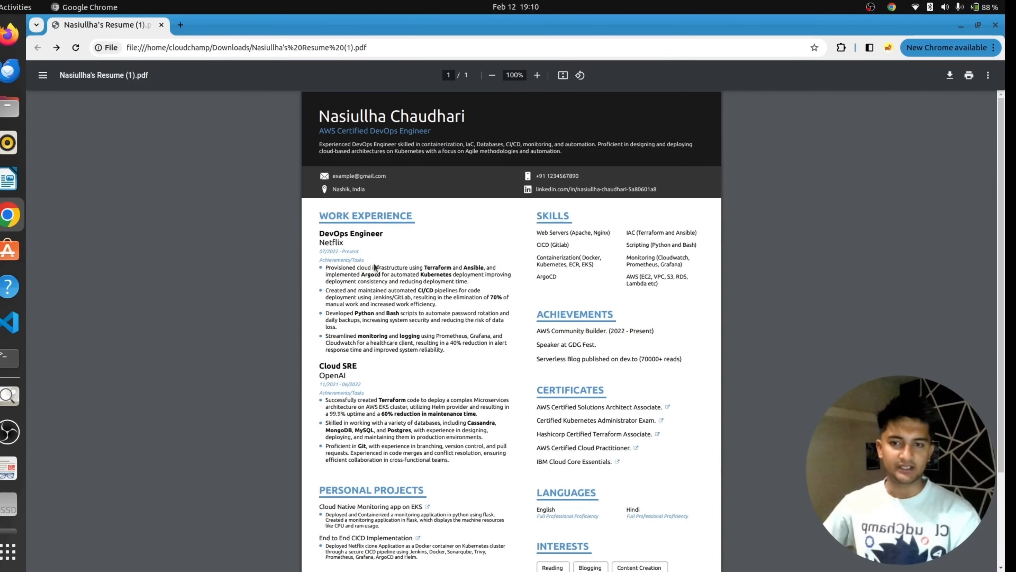
mouse_move(568, 237)
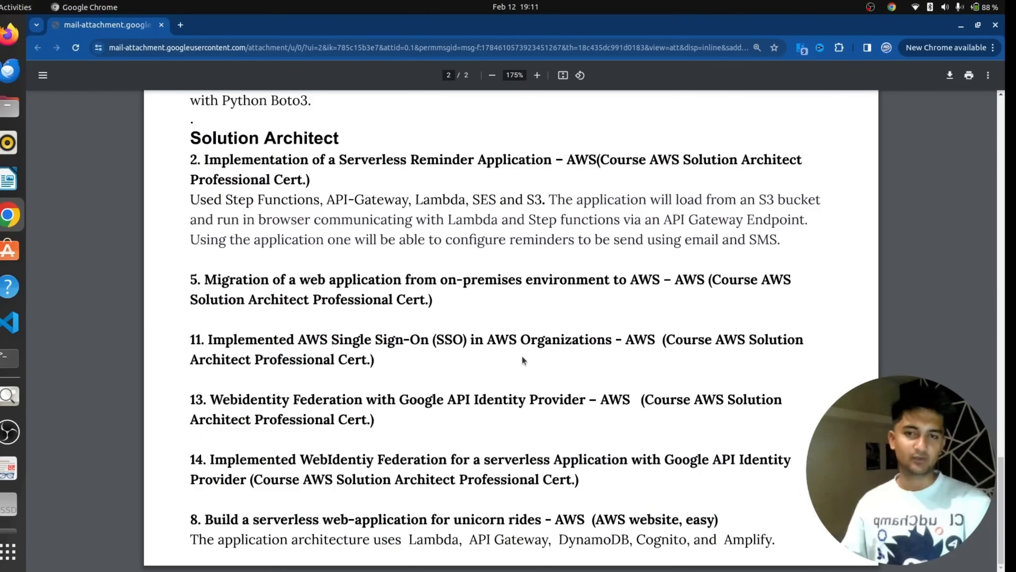
scroll("up", 3)
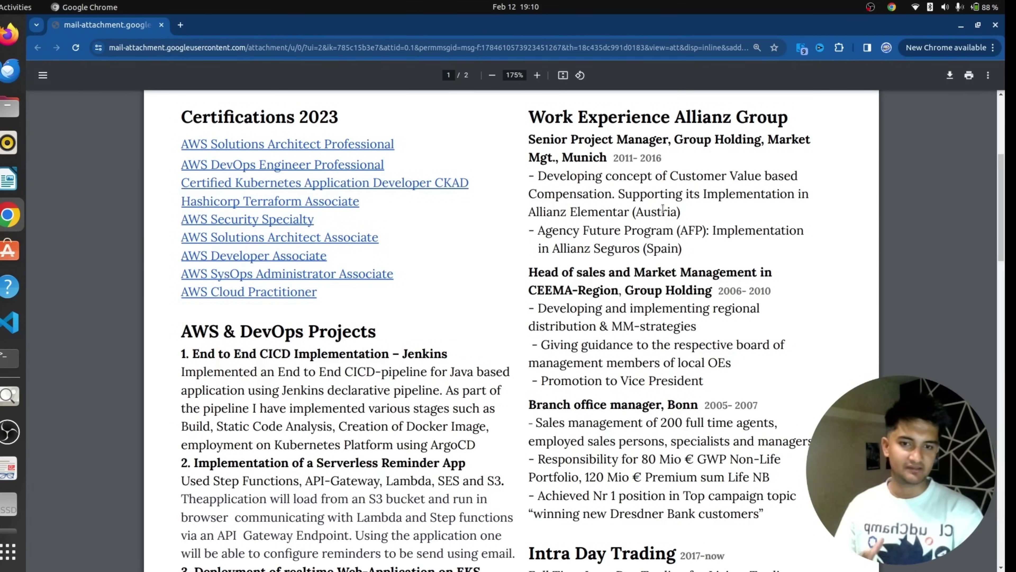
scroll("up", 3)
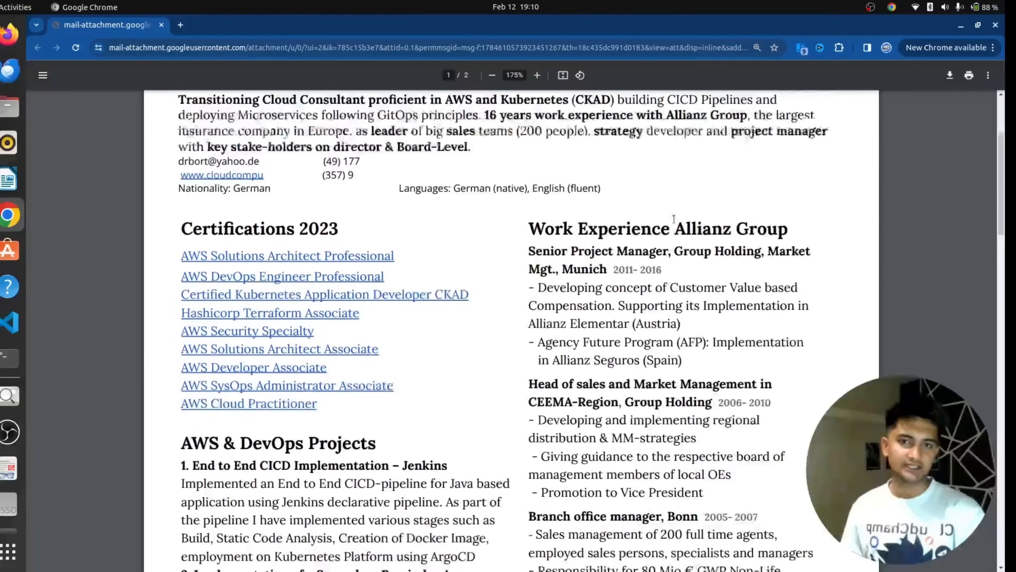
scroll("up", 3)
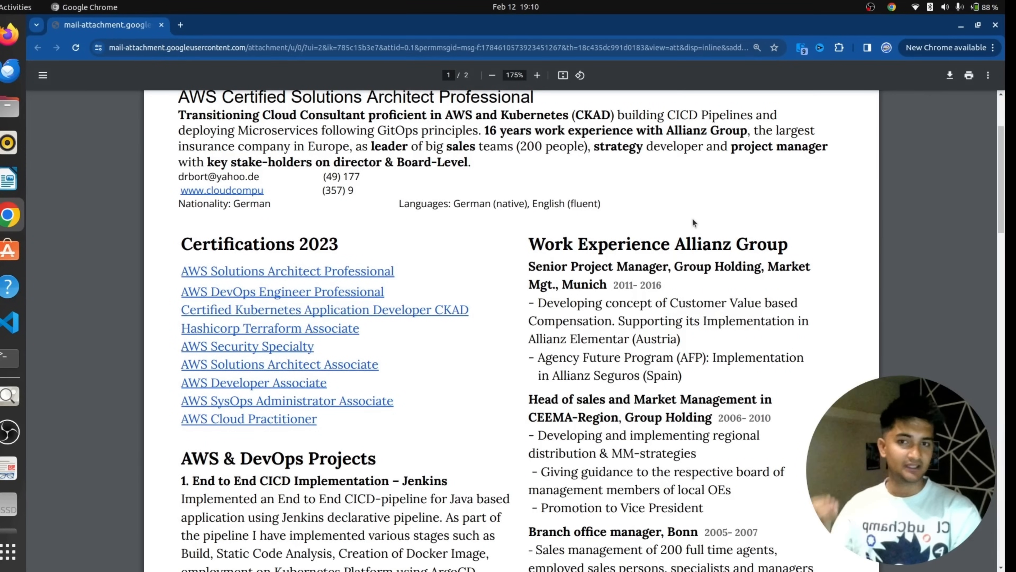
scroll("down", 3)
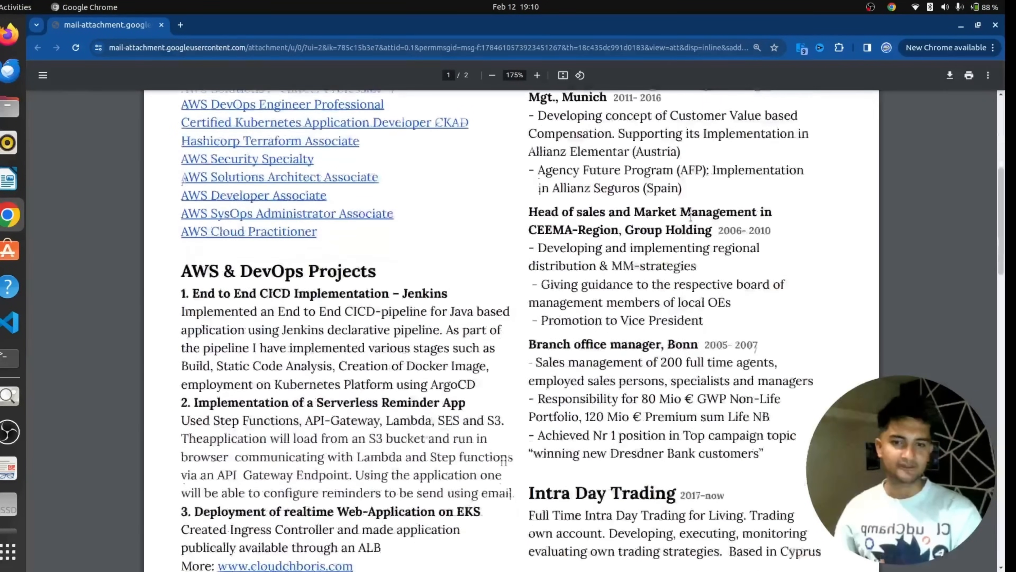
scroll("down", 3)
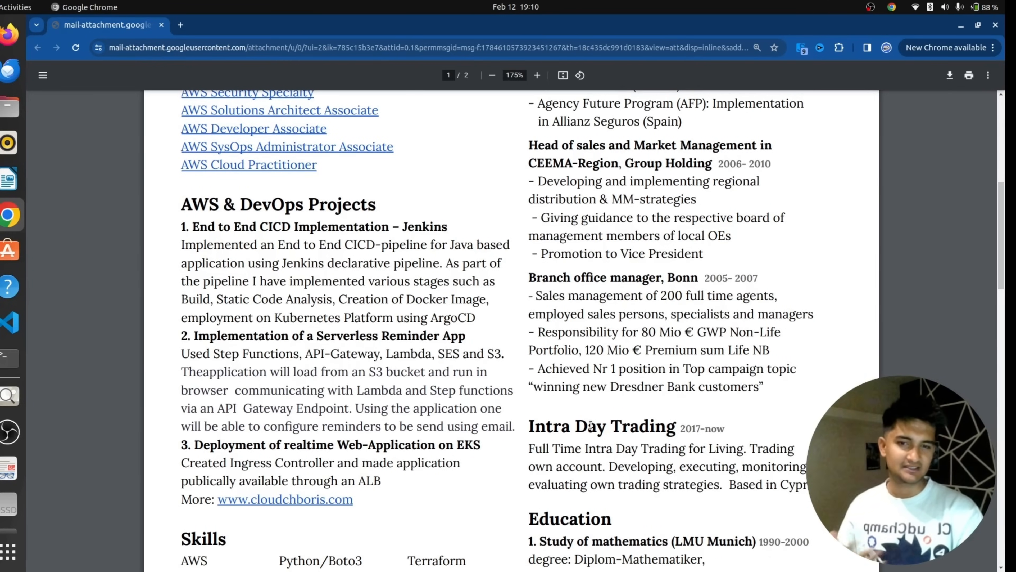
mouse_move(624, 414)
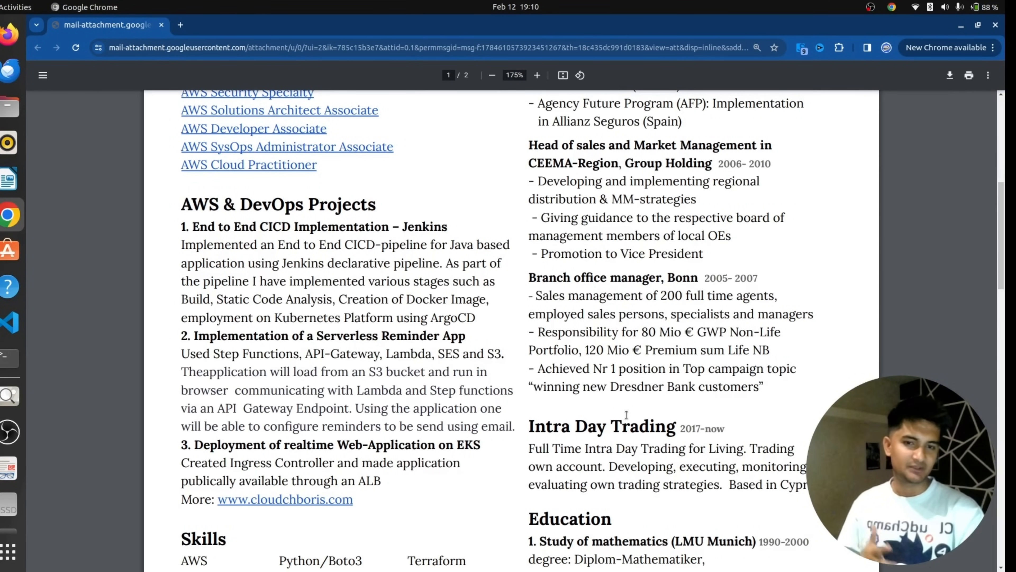
scroll("up", 3)
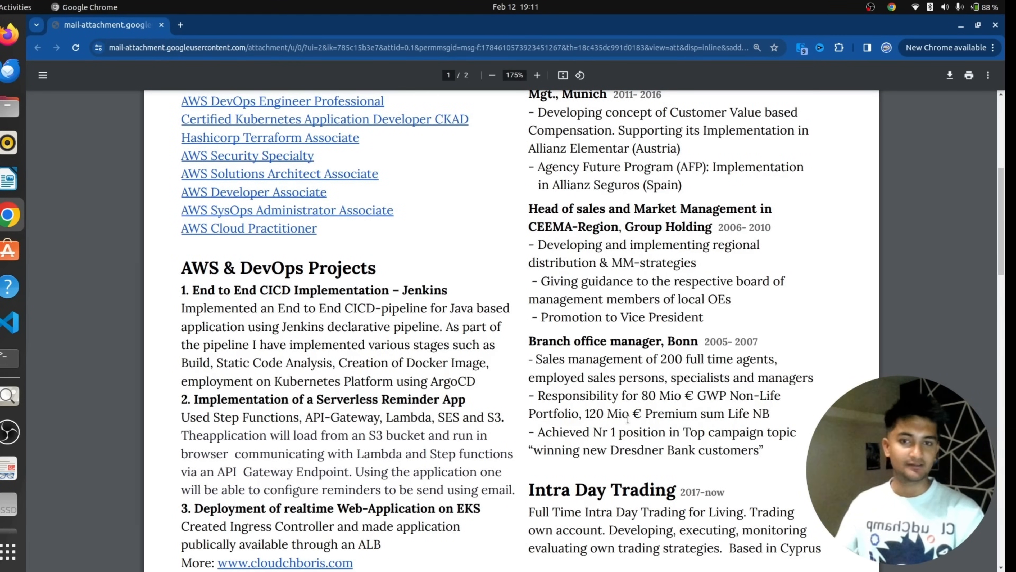
scroll("up", 3)
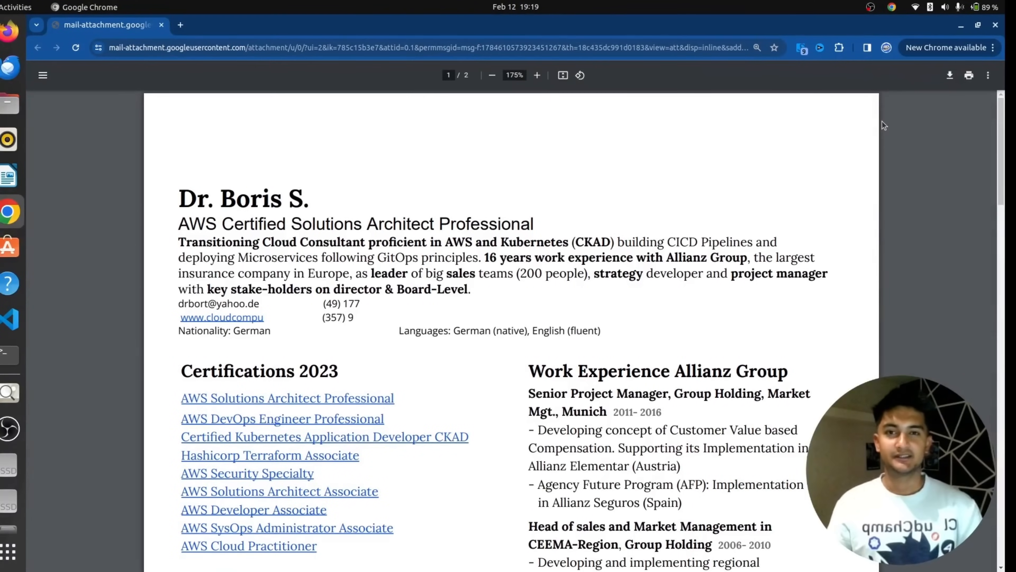
mouse_move(855, 119)
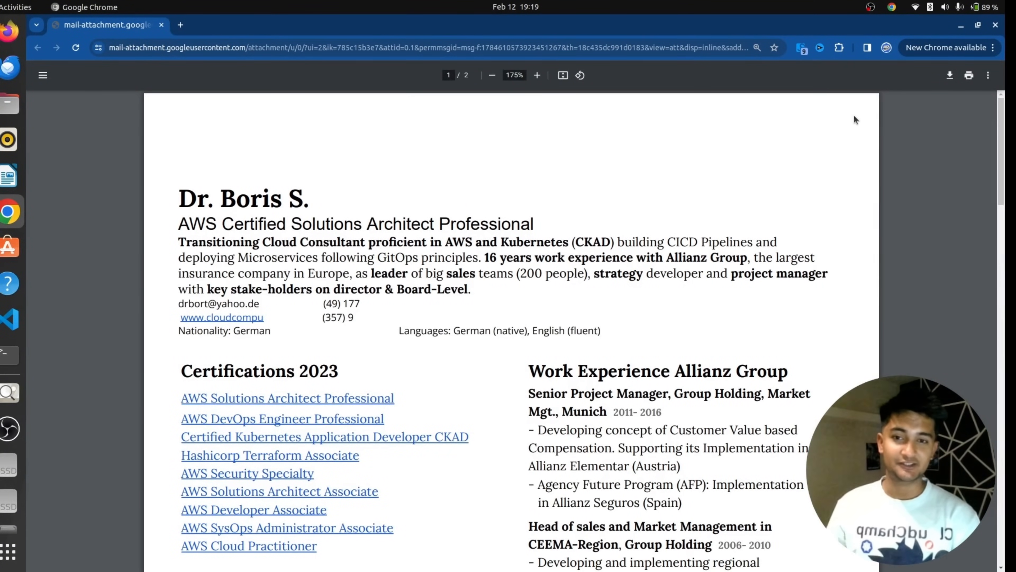
mouse_move(672, 301)
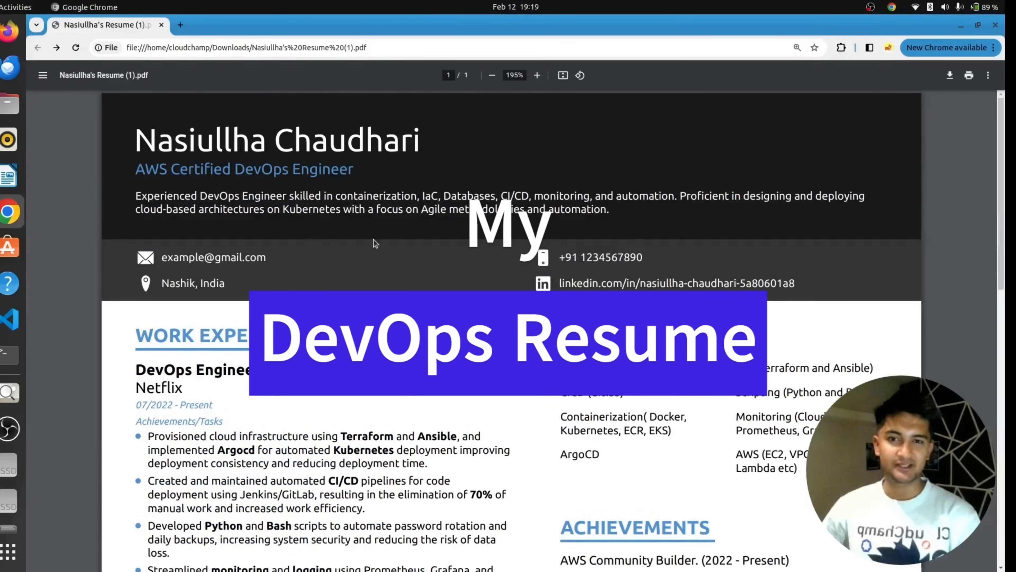
- Scroll through the DevOps Engineer resume's Cloud SRE experience, achievements, certificates and projects, then back up
scroll("down", 3)
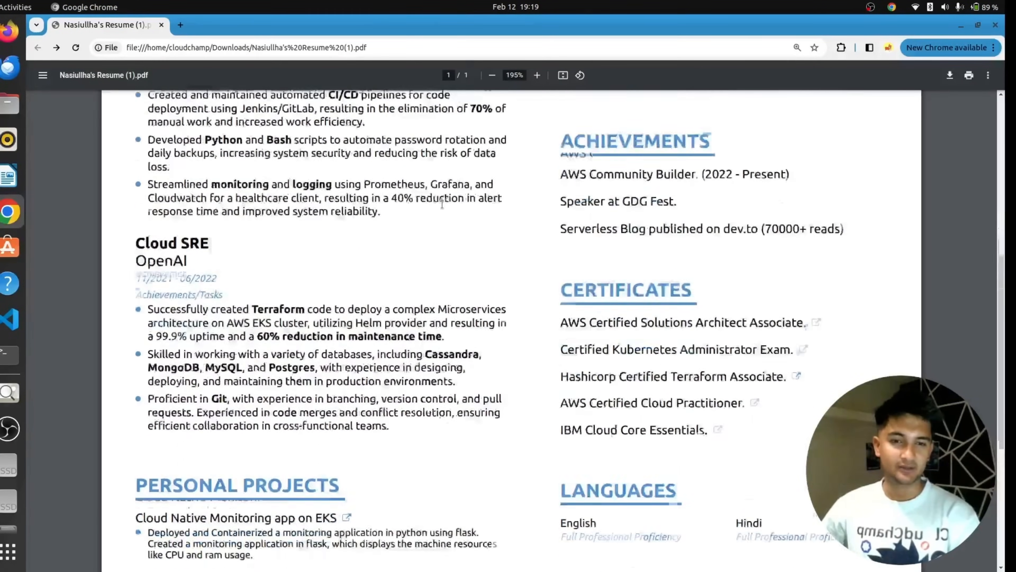
scroll("down", 3)
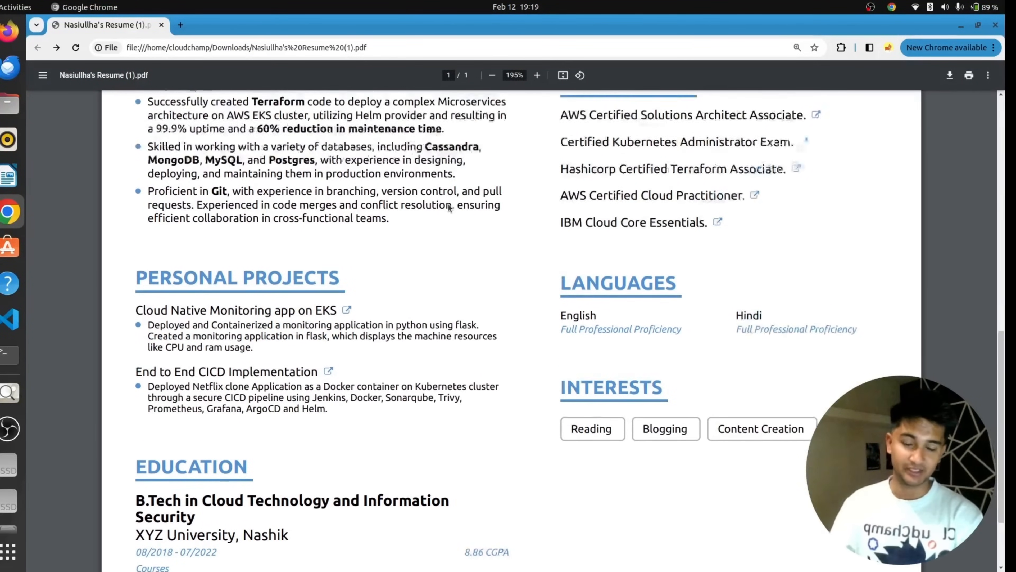
scroll("up", 3)
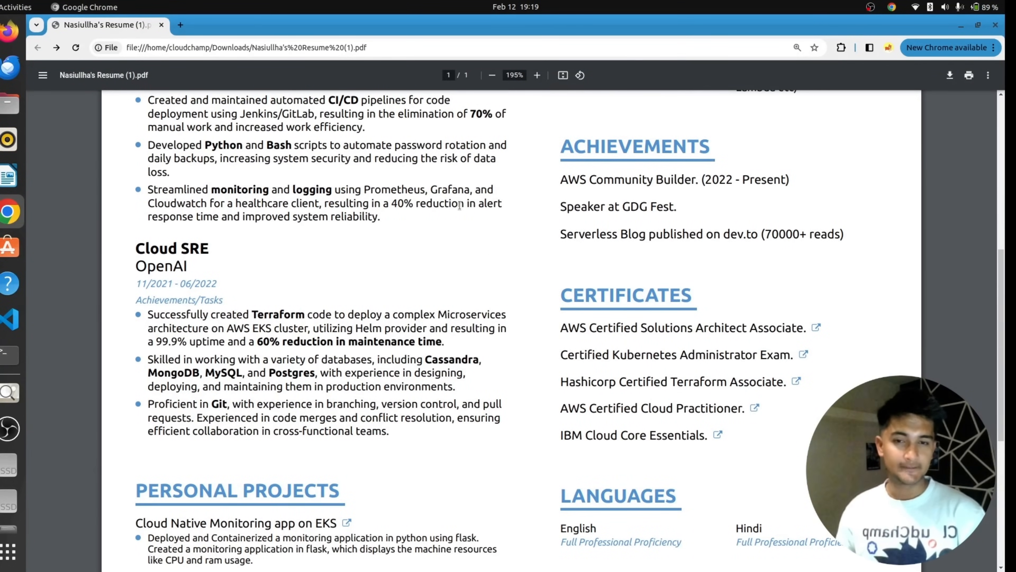
scroll("up", 3)
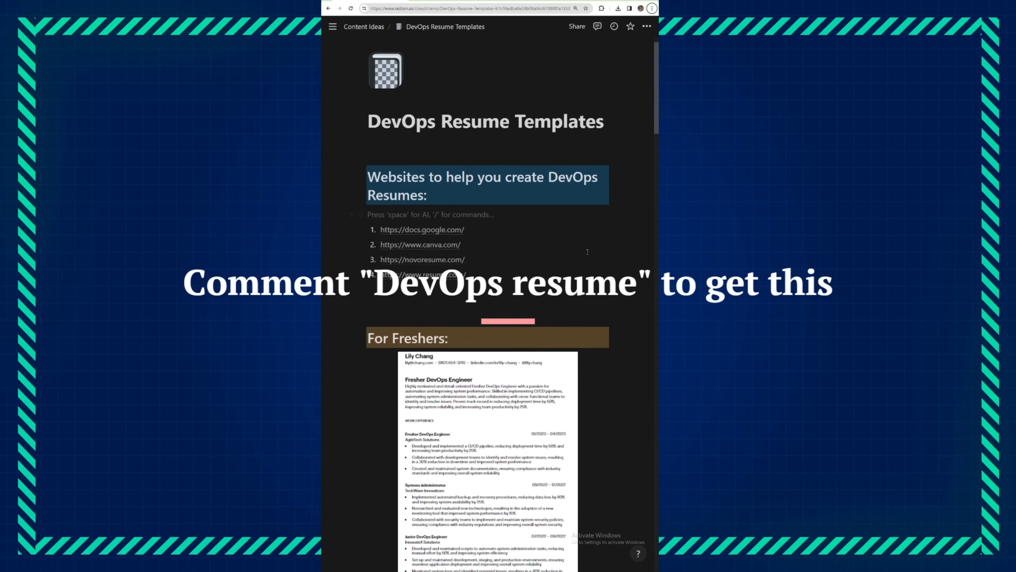
- Scroll down the Notion DevOps resume templates page listing resume-building websites
scroll("down", 3)
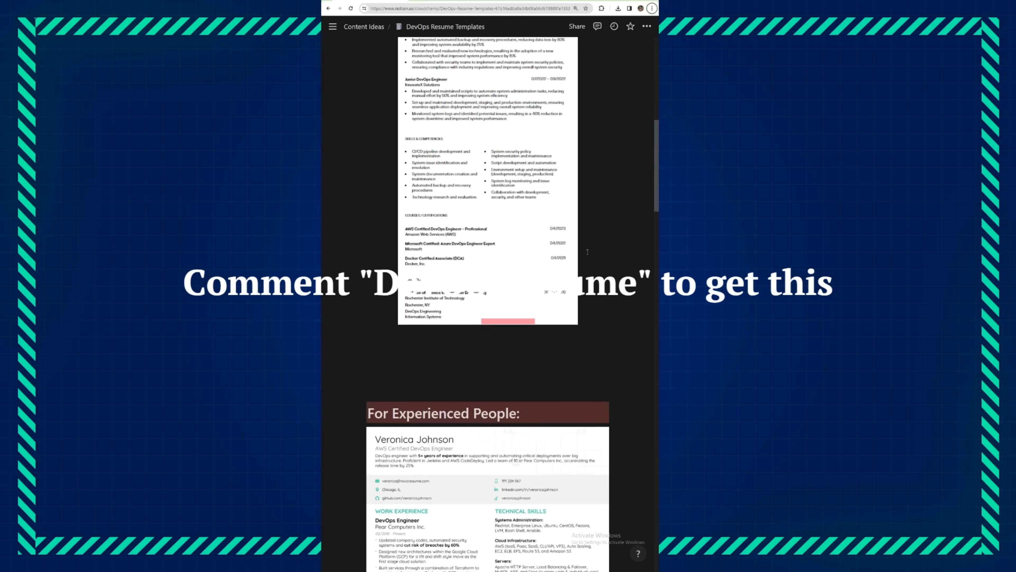
scroll("down", 3)
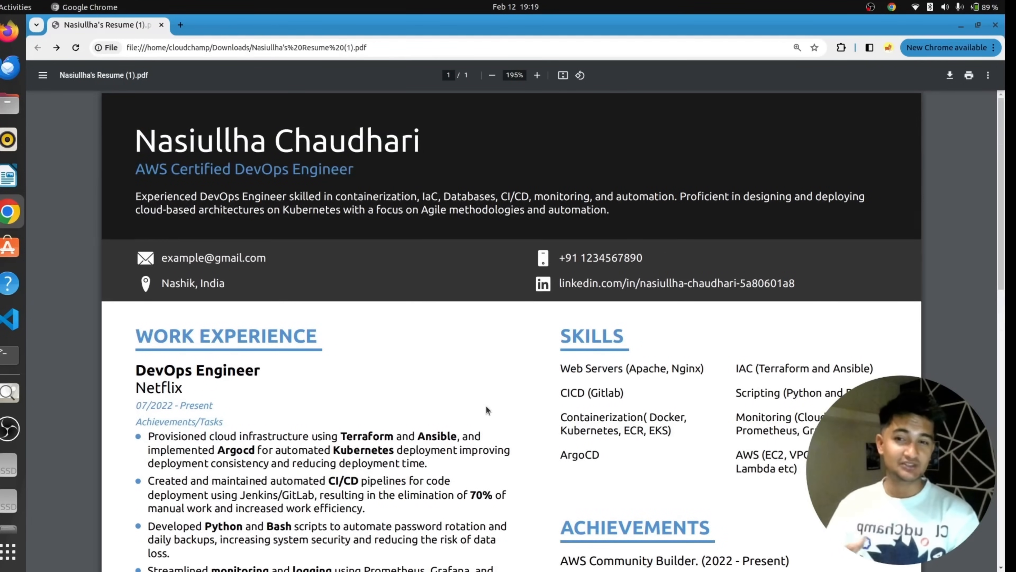
- Nudge the DevOps Engineer resume back to its very top with the headline and contact section
scroll("down", 3)
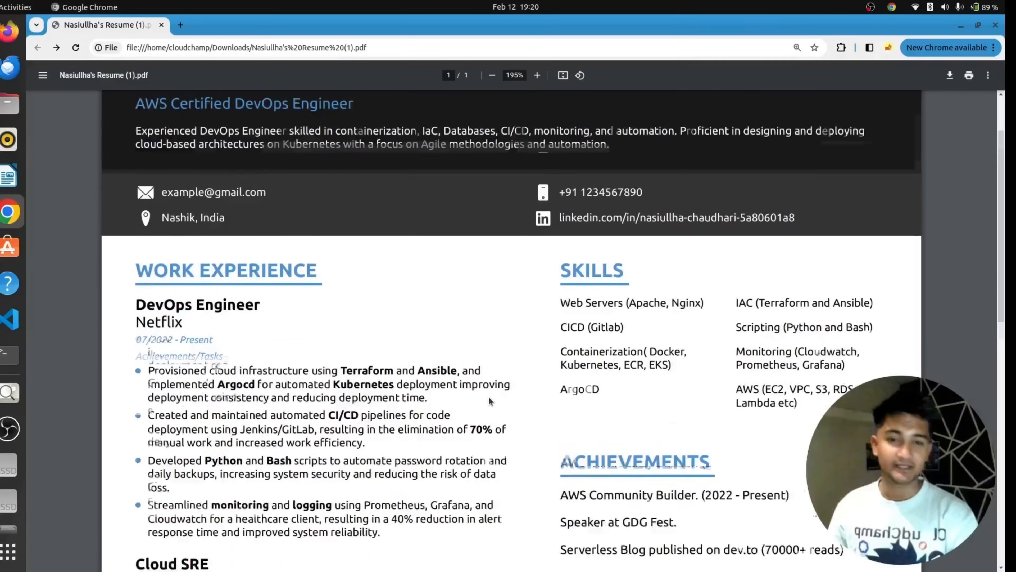
scroll("up", 3)
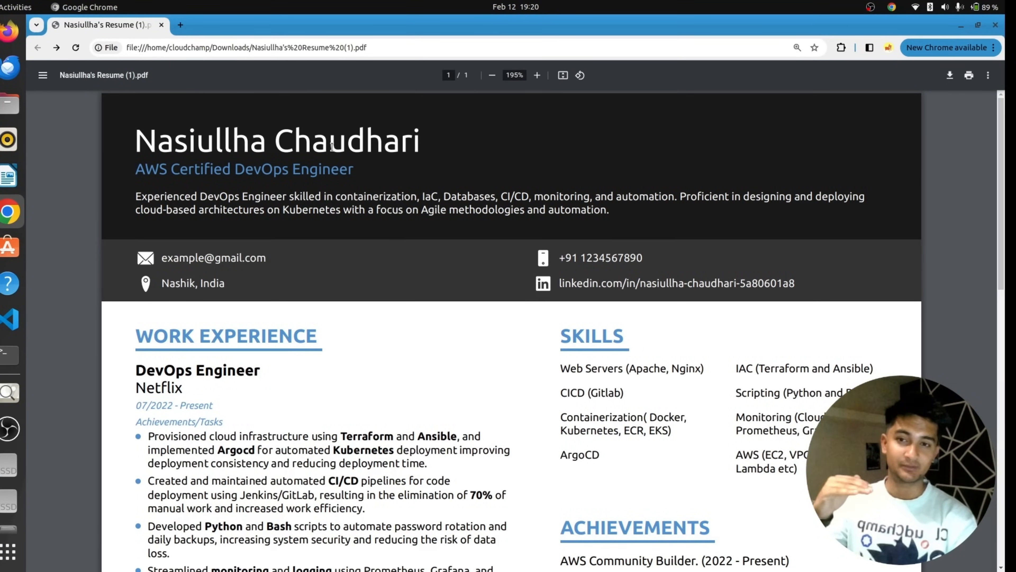
mouse_move(629, 128)
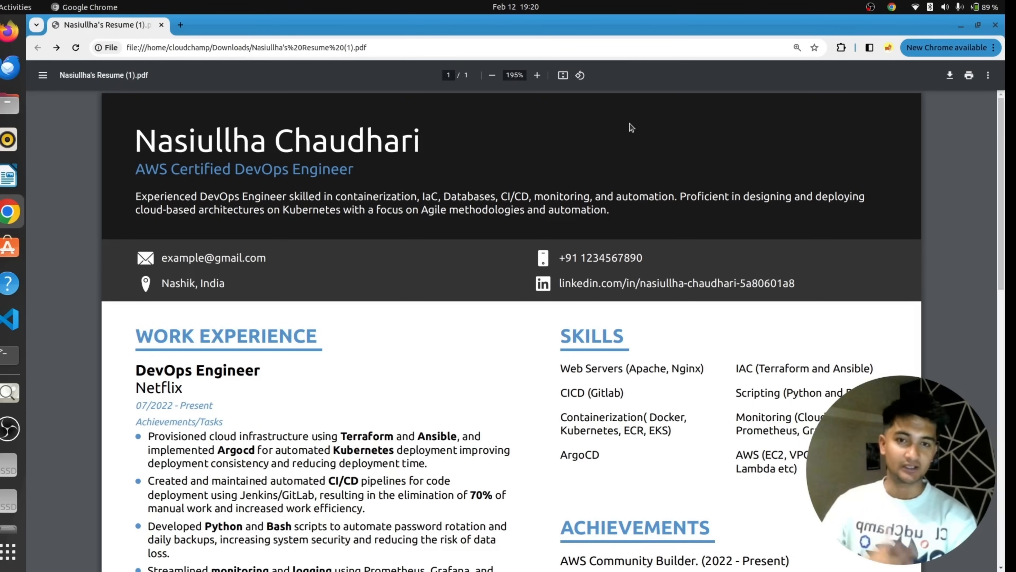
mouse_move(477, 121)
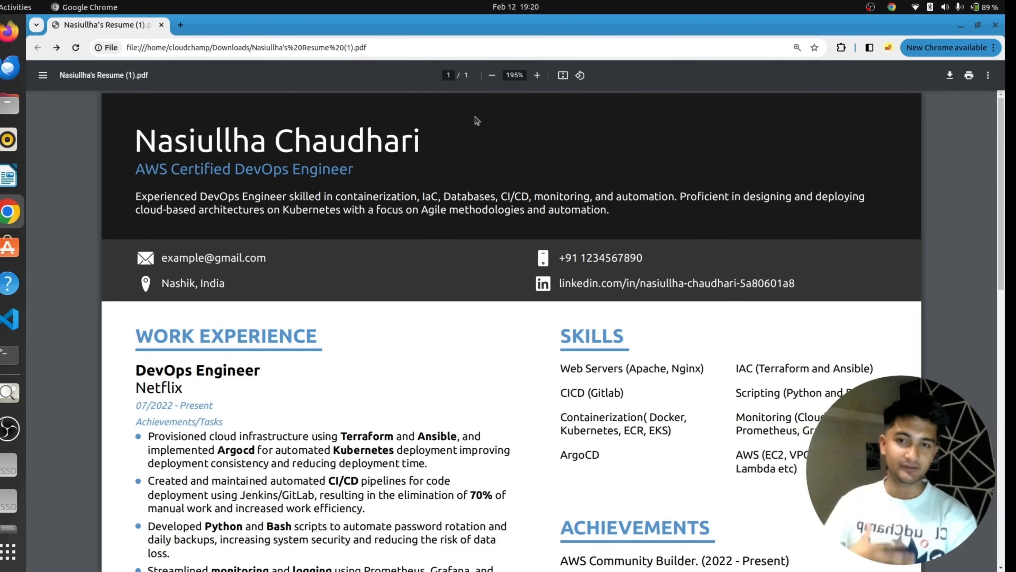
mouse_move(489, 147)
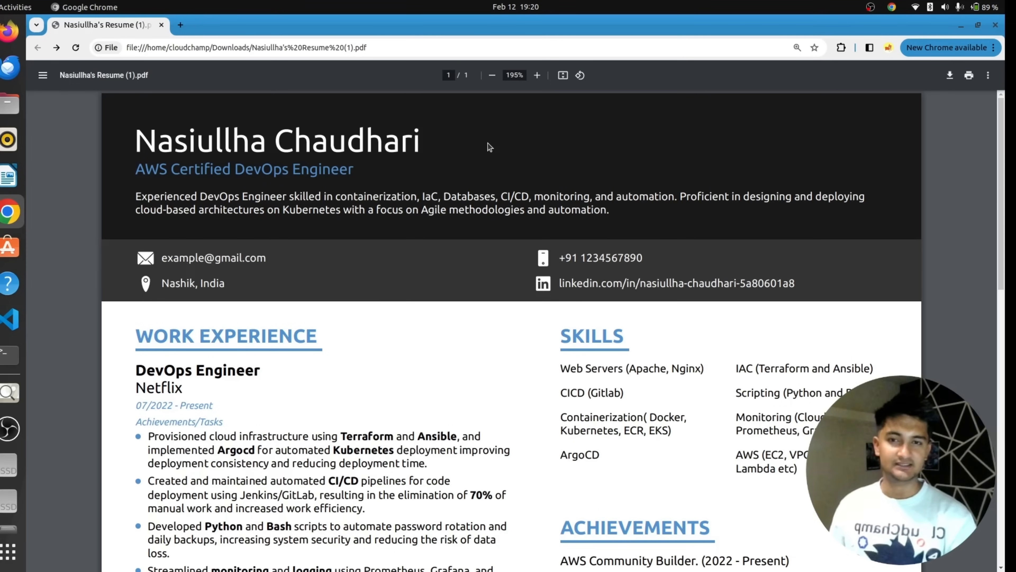
mouse_move(300, 143)
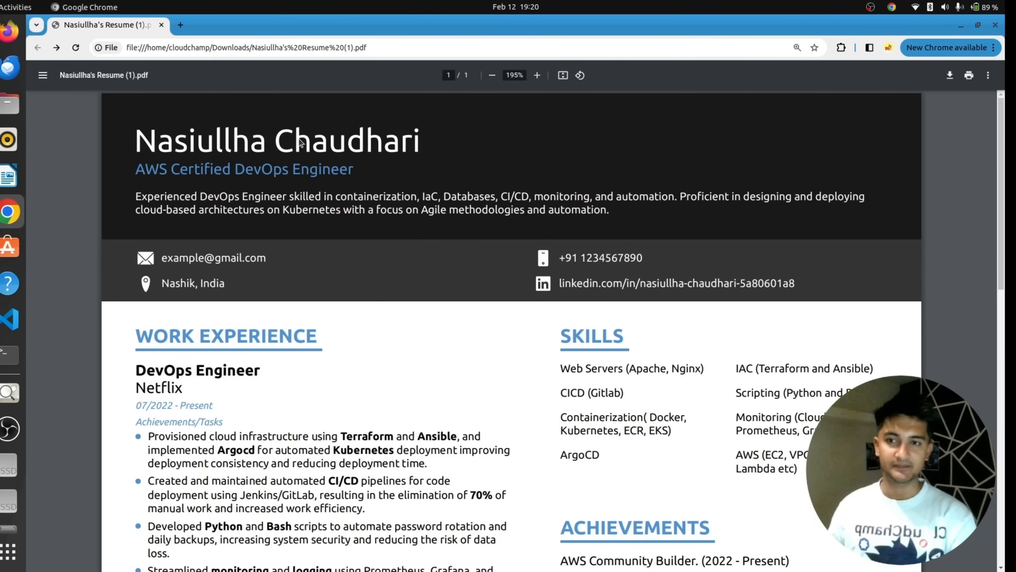
mouse_move(439, 170)
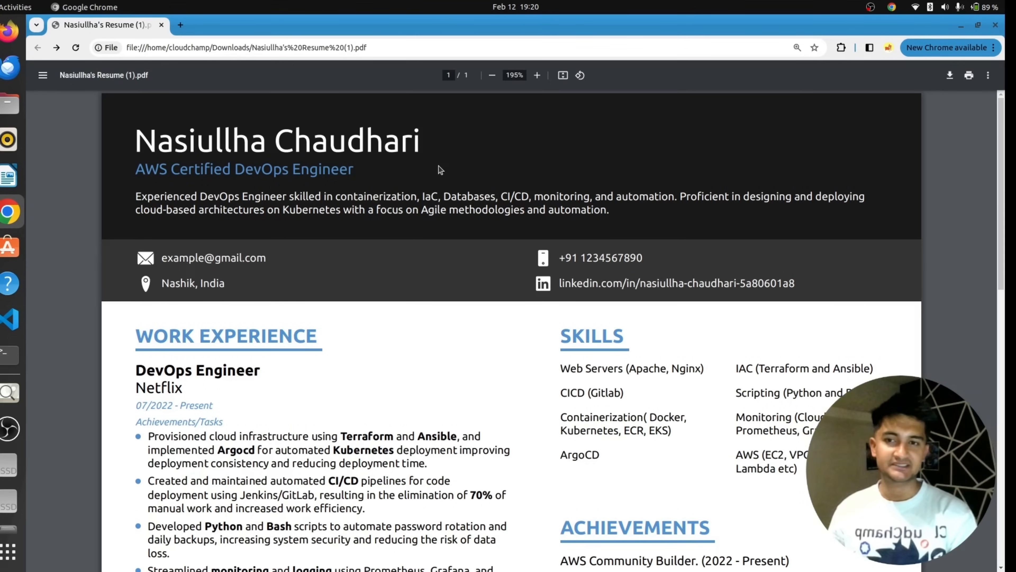
mouse_move(561, 193)
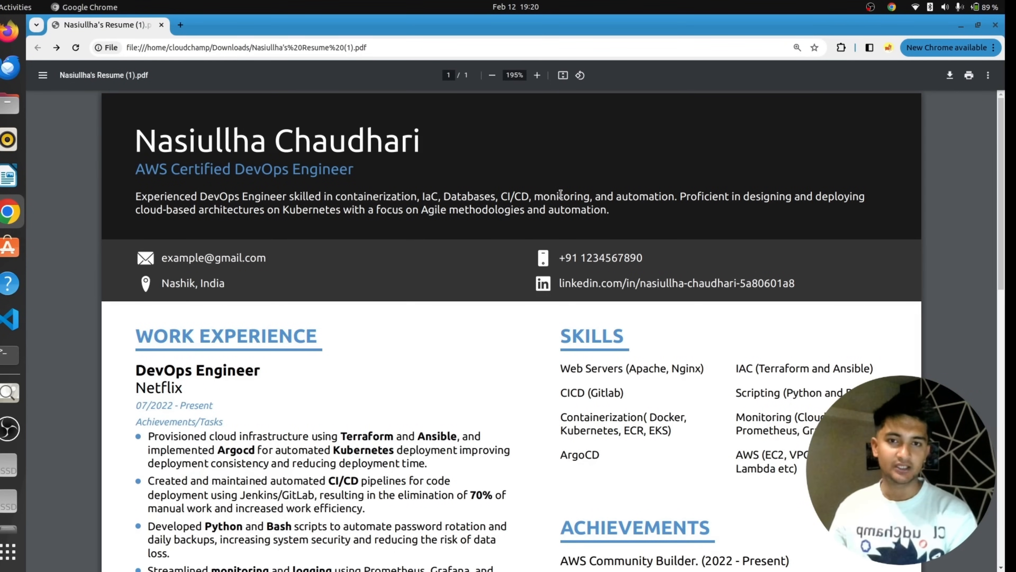
mouse_move(457, 121)
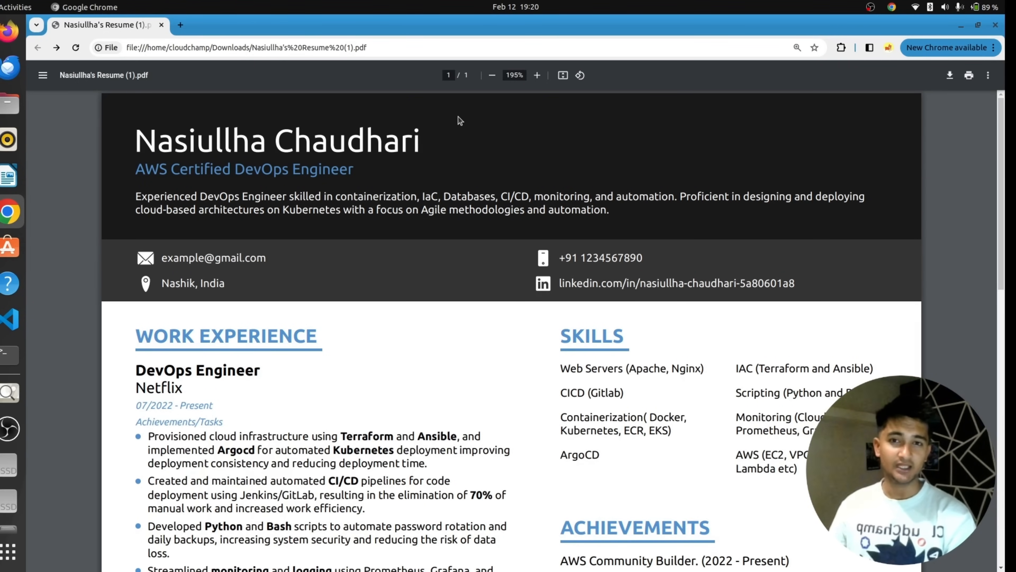
mouse_move(559, 248)
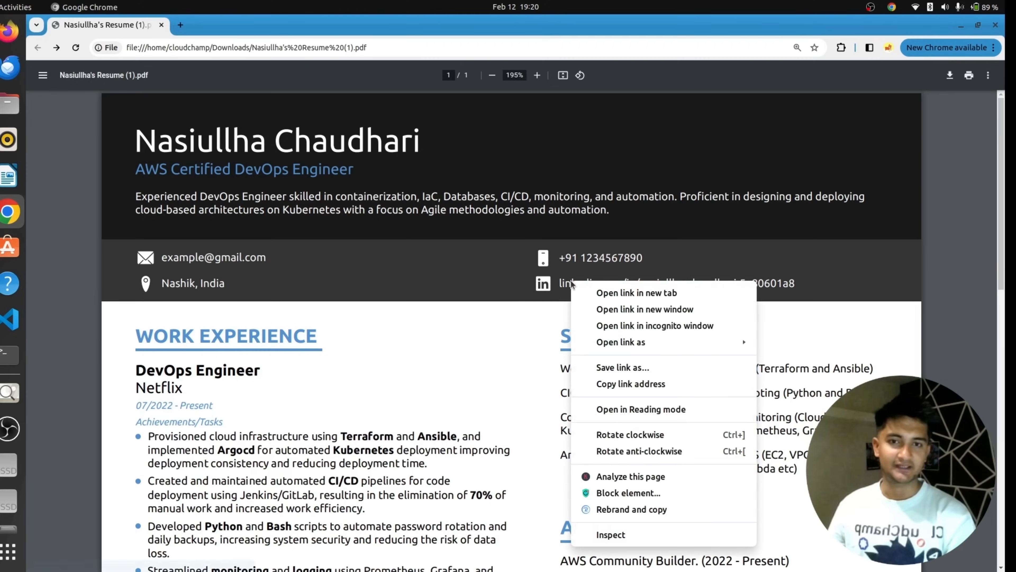
- Open the resume's LinkedIn profile link in a new tab and scroll to the OpenAI role and achievements
left_click(636, 292)
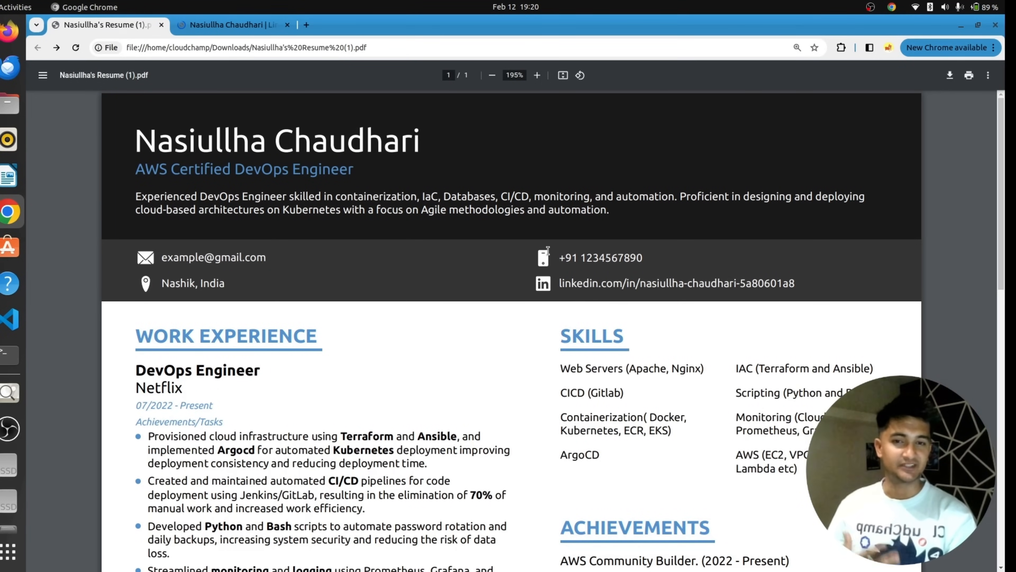
mouse_move(540, 271)
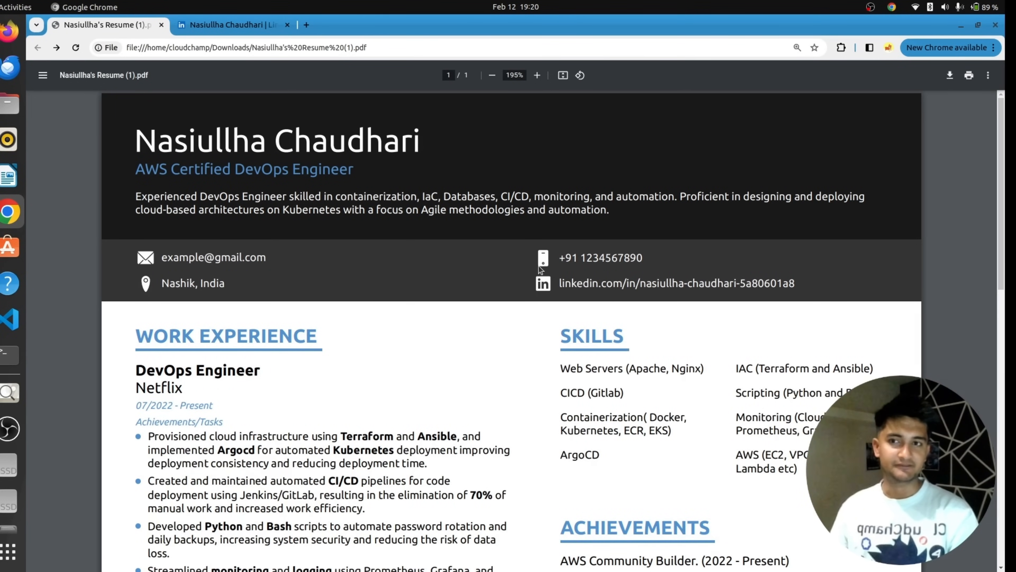
mouse_move(203, 244)
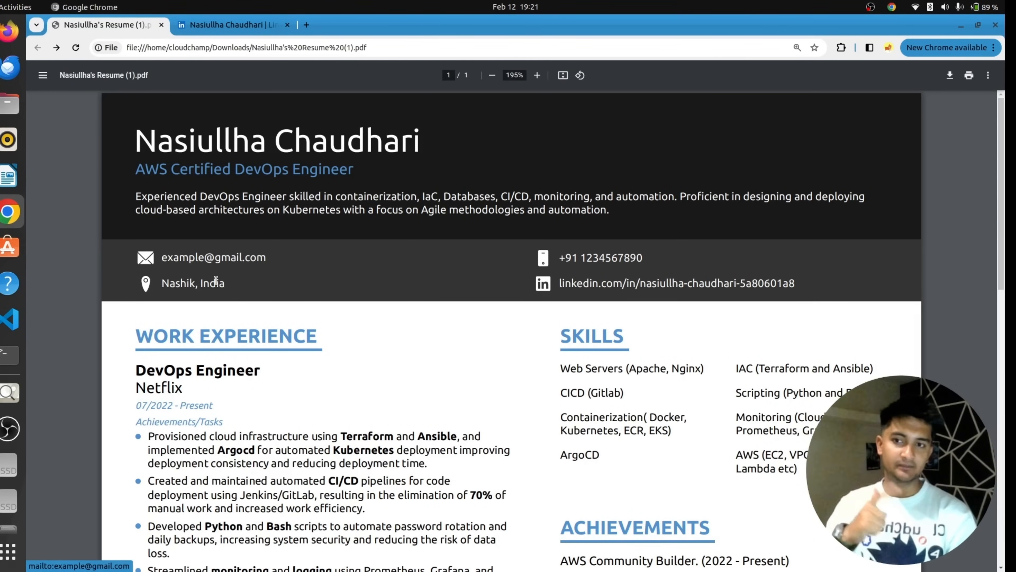
mouse_move(620, 283)
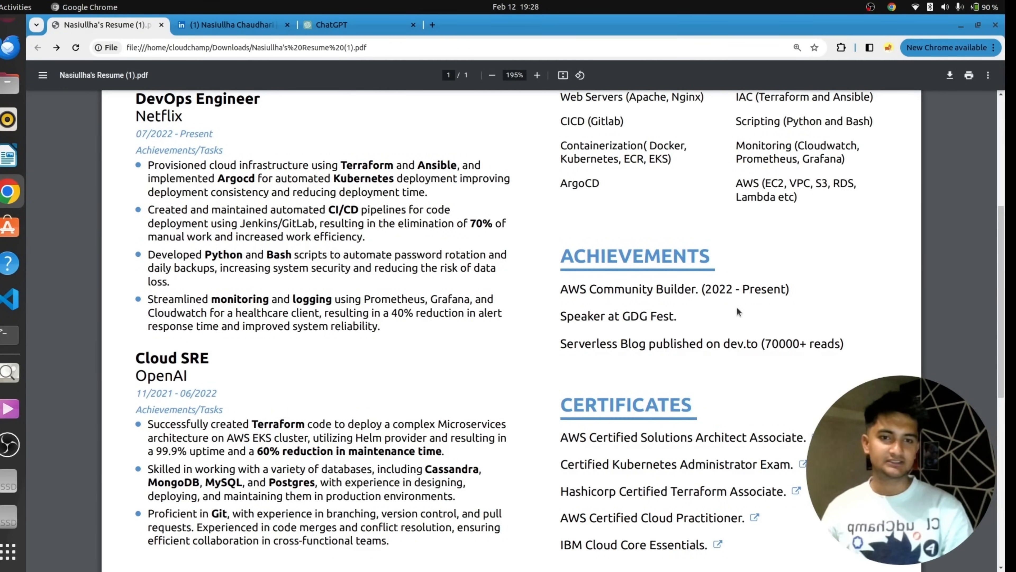
scroll("up", 3)
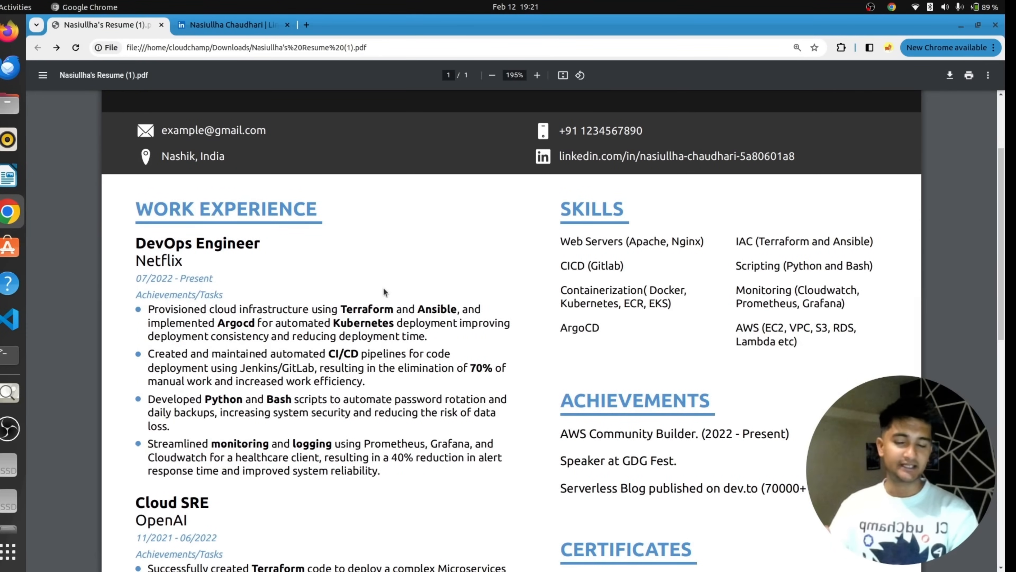
scroll("down", 3)
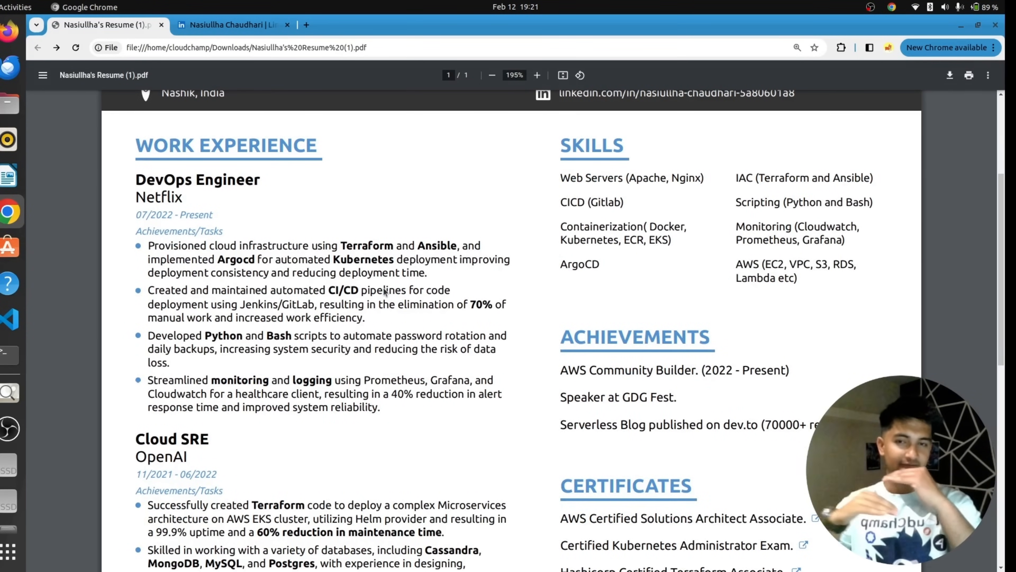
mouse_move(203, 213)
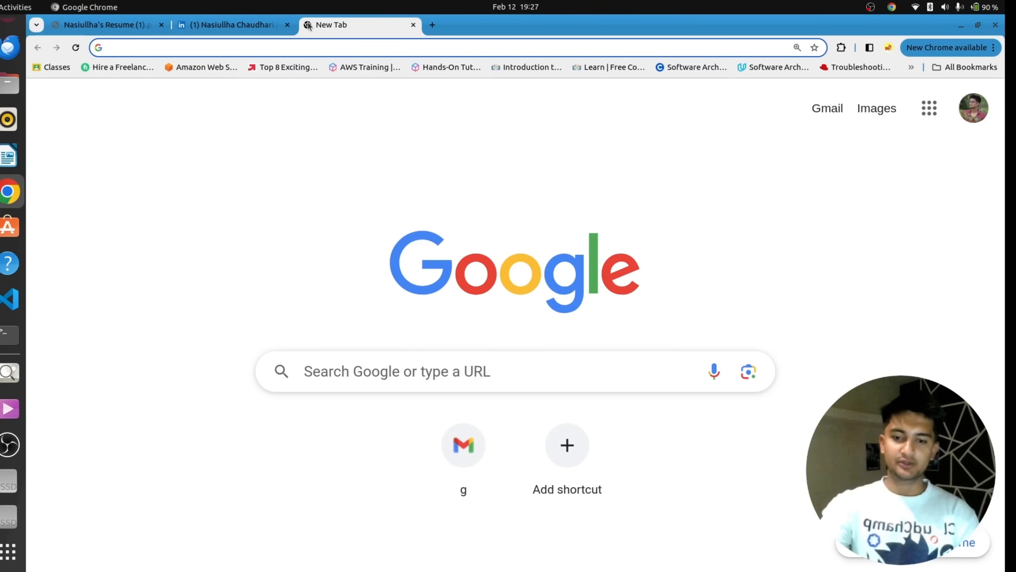
mouse_move(330, 25)
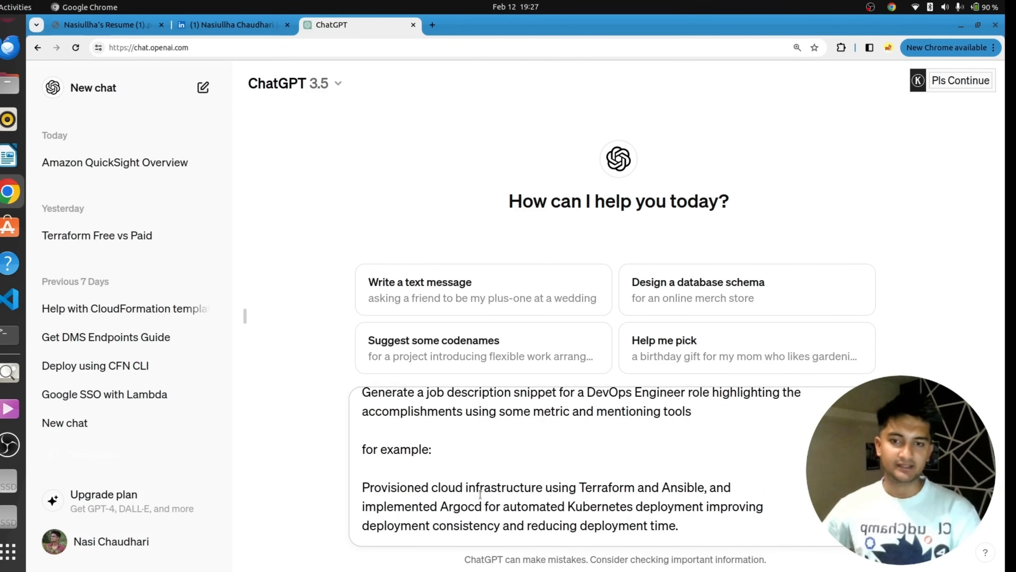
- Submit the ChatGPT prompt requesting a metric-driven DevOps Engineer job-description snippet with an example bullet
key("Return")
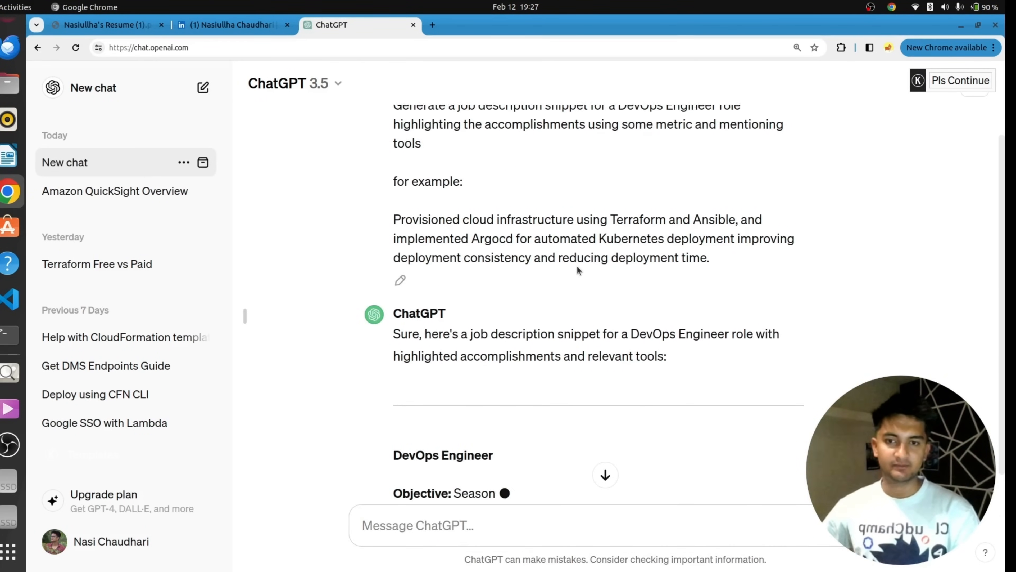
- Review ChatGPT's DevOps Engineer objective and metric-backed bullets, selecting the word Kubernetes in the reply
scroll("down", 3)
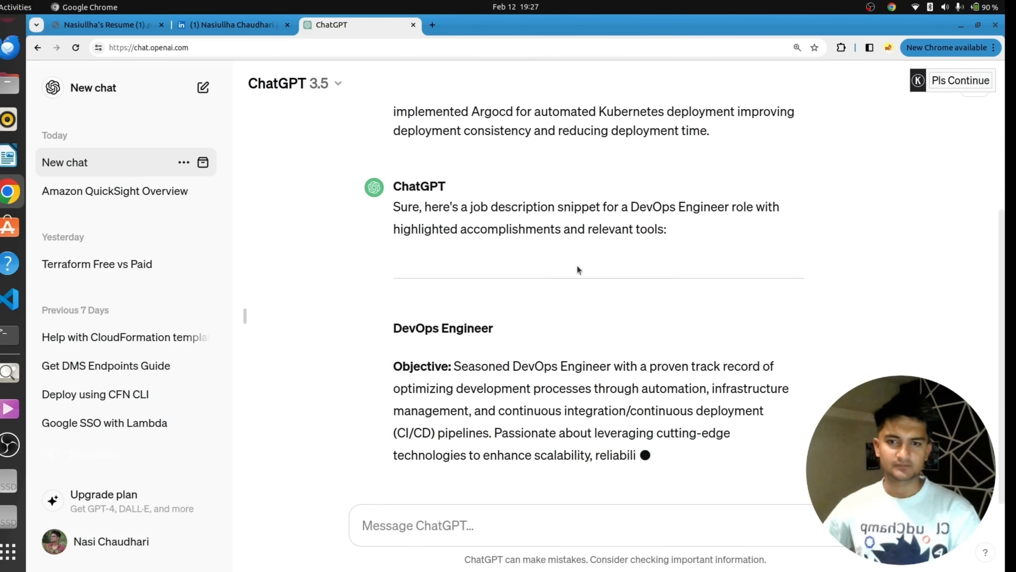
scroll("down", 3)
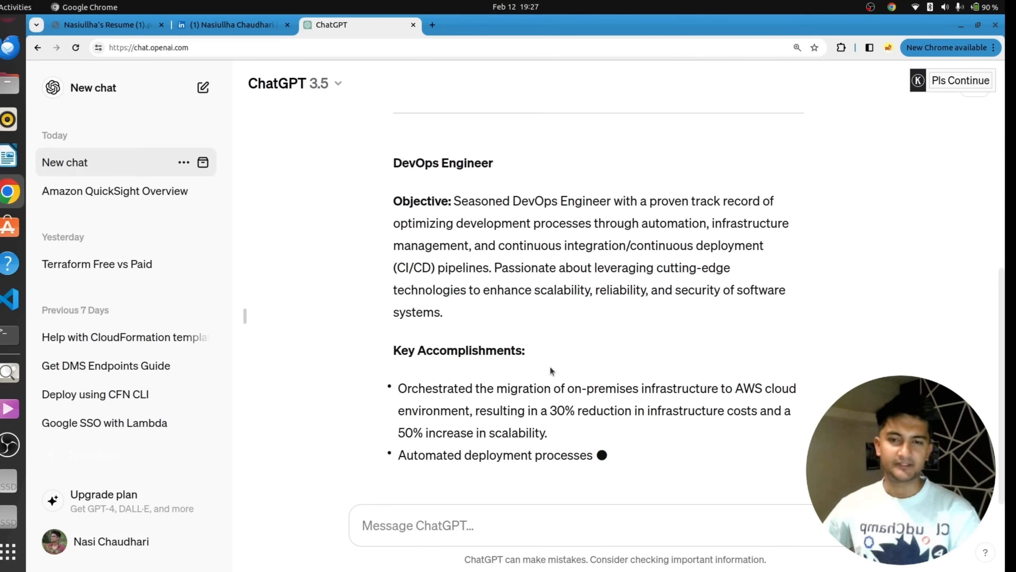
scroll("down", 3)
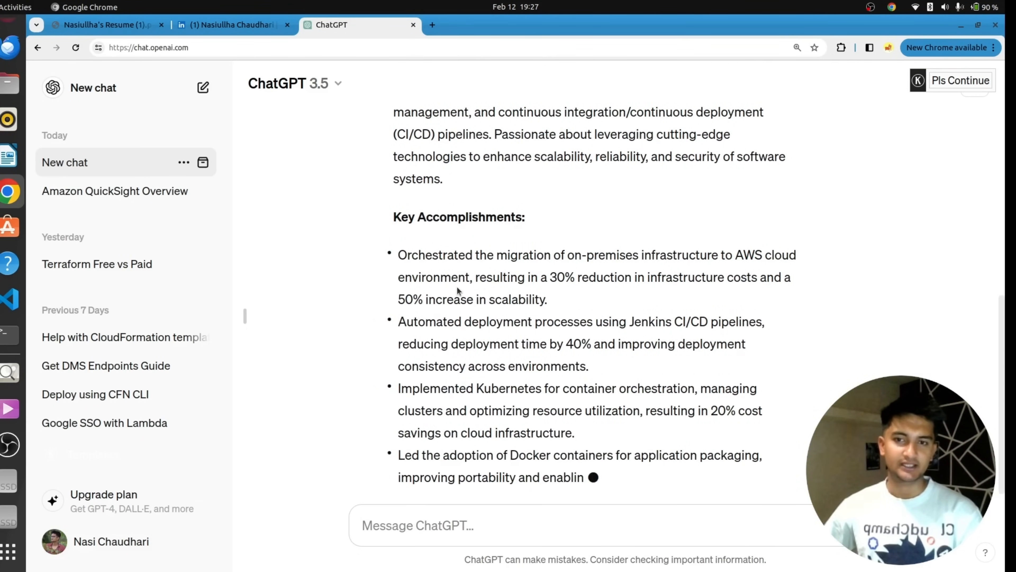
scroll("down", 3)
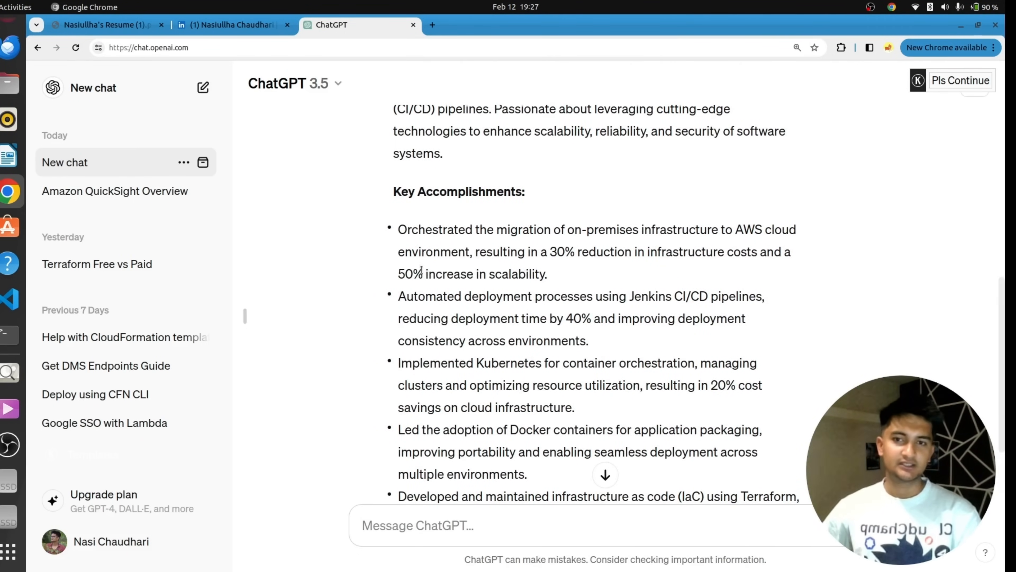
mouse_move(417, 289)
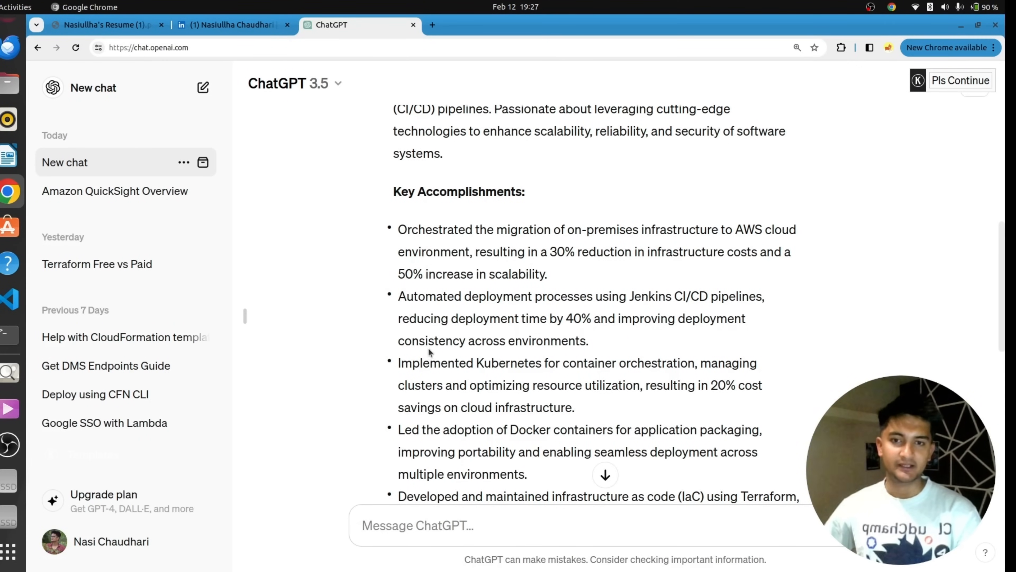
double_click(508, 362)
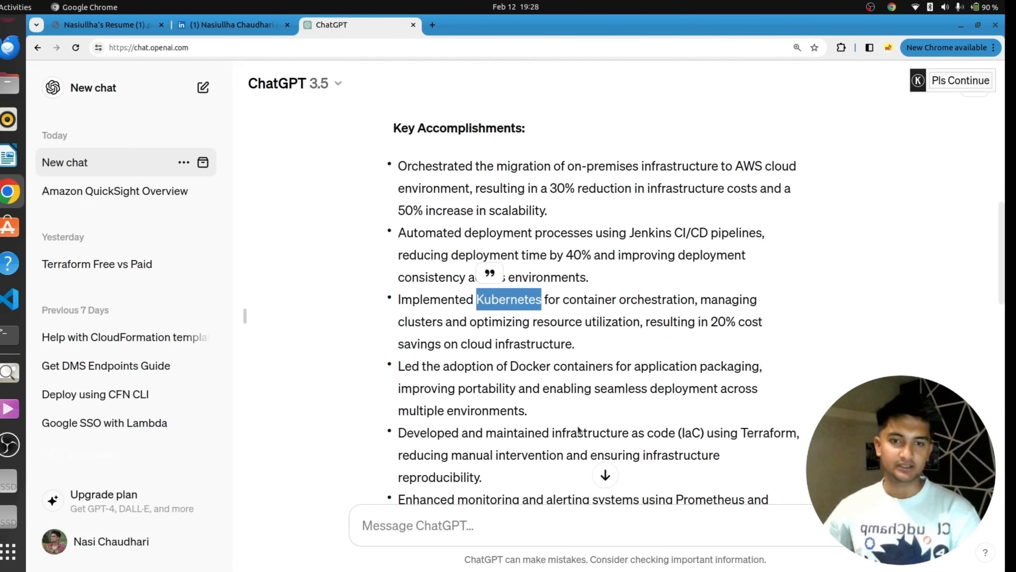
scroll("down", 3)
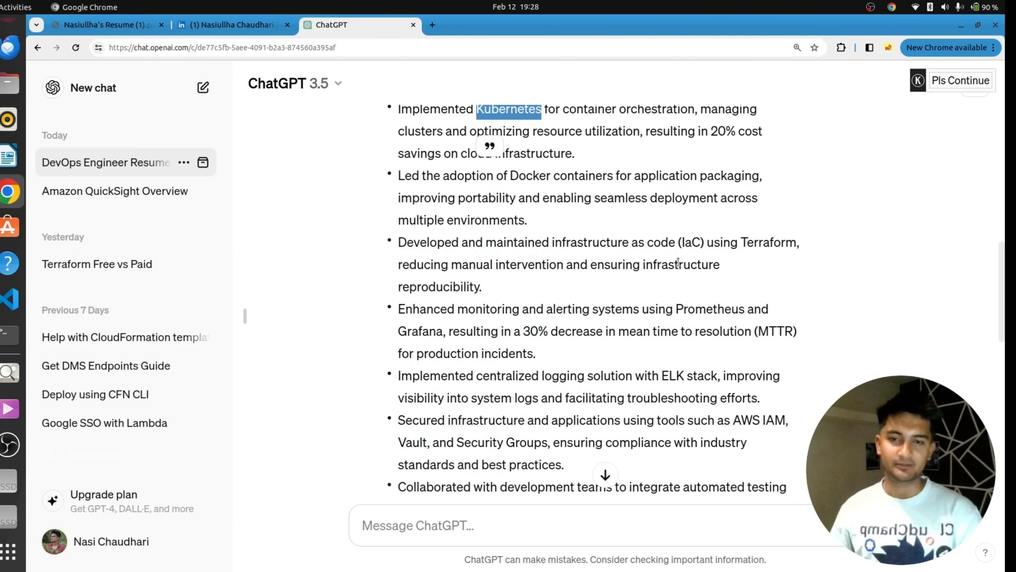
scroll("up", 3)
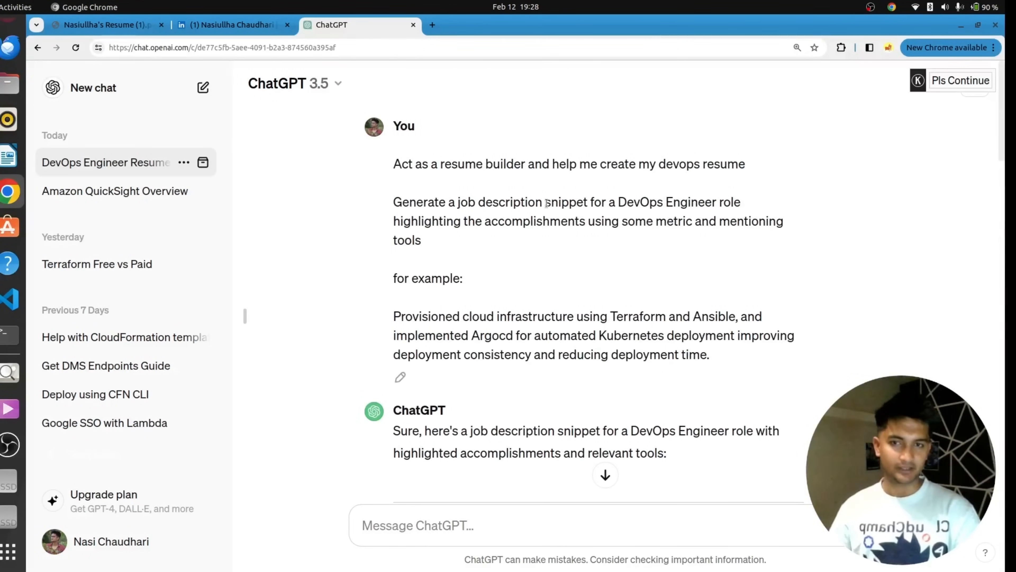
mouse_move(535, 268)
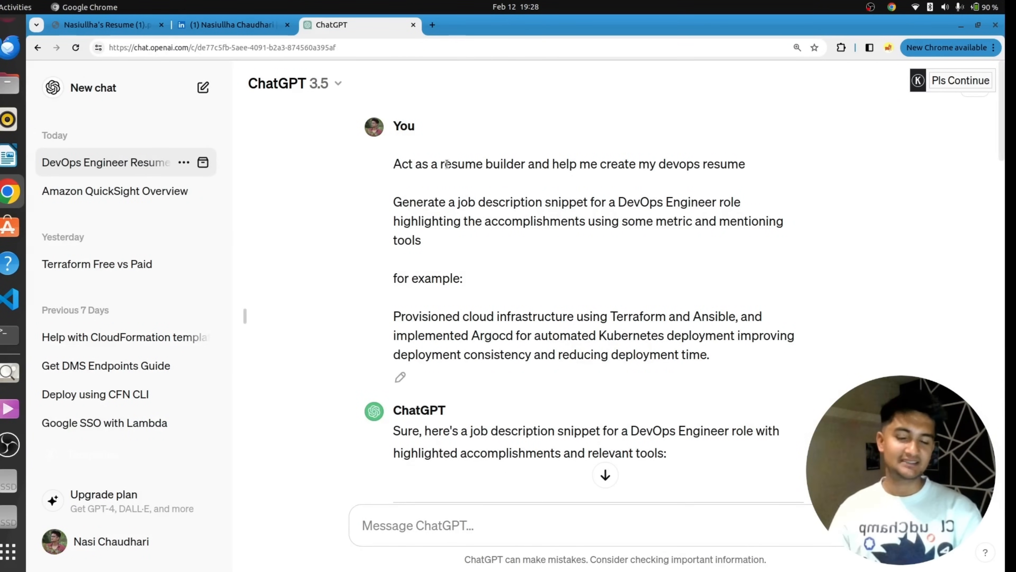
- Revisit the DevOps resume PDF, then start a new tab for canva.com
left_click(104, 25)
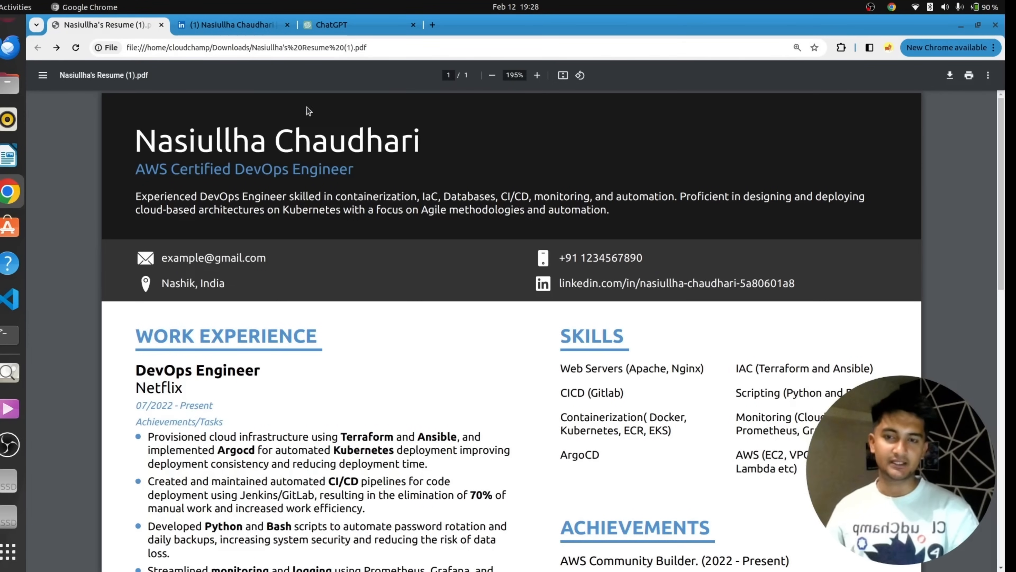
scroll("down", 3)
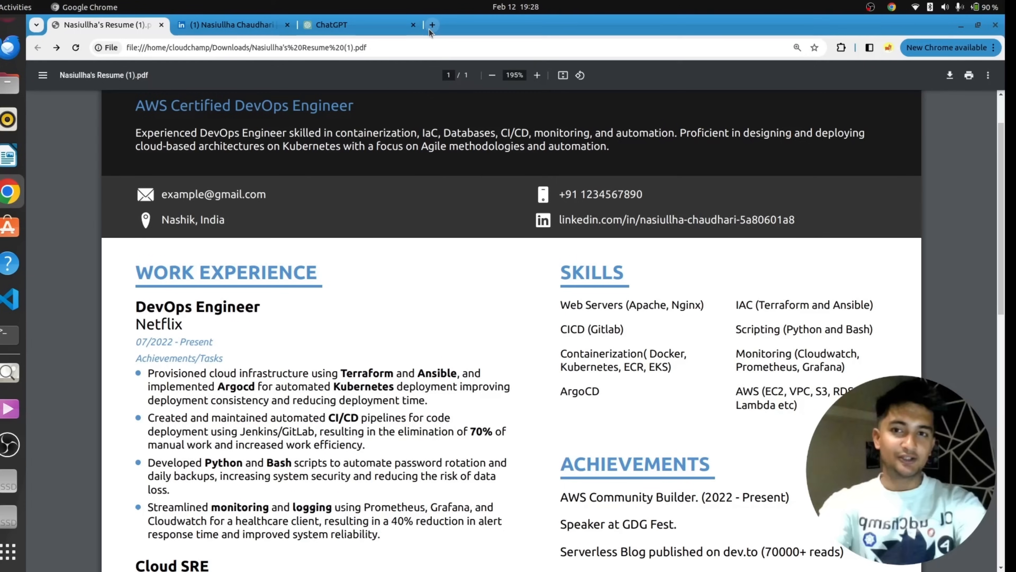
left_click(432, 25)
type("https://www.canva.com")
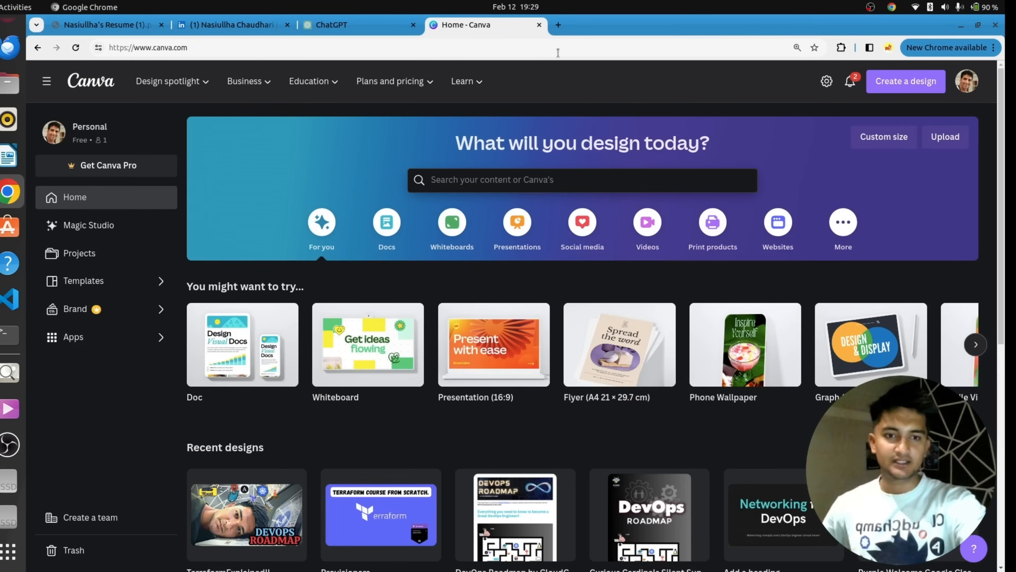
- Search Canva for 'resume' and customise the Blue And Pink Modern Graphic Designer Resume template in the editor
left_click(581, 179)
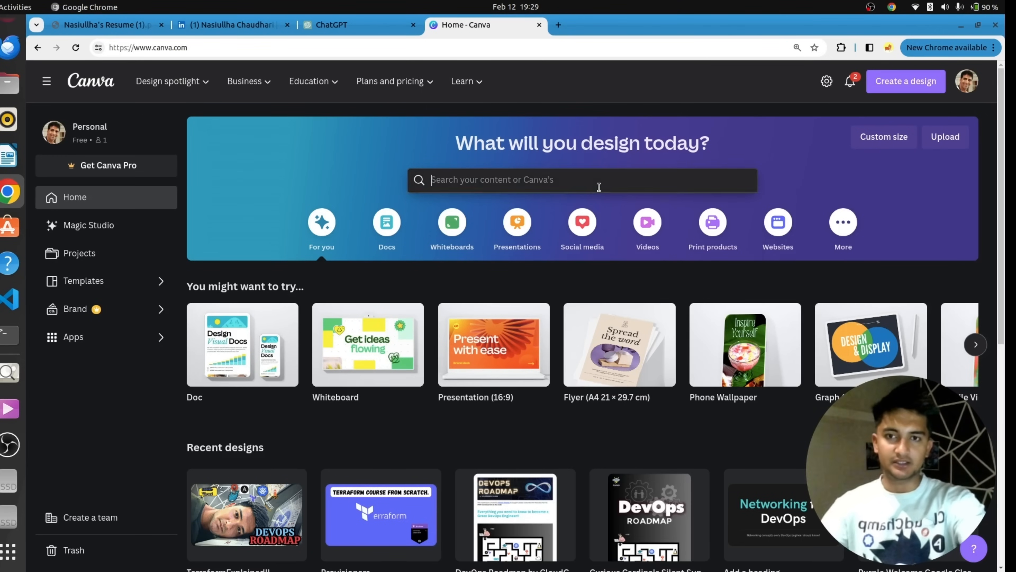
type("resume")
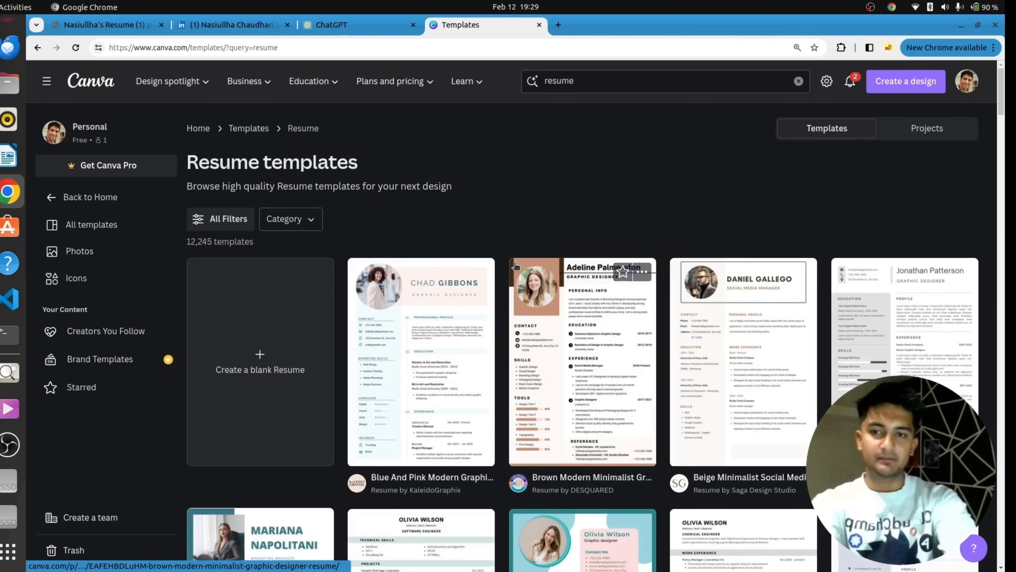
mouse_move(387, 375)
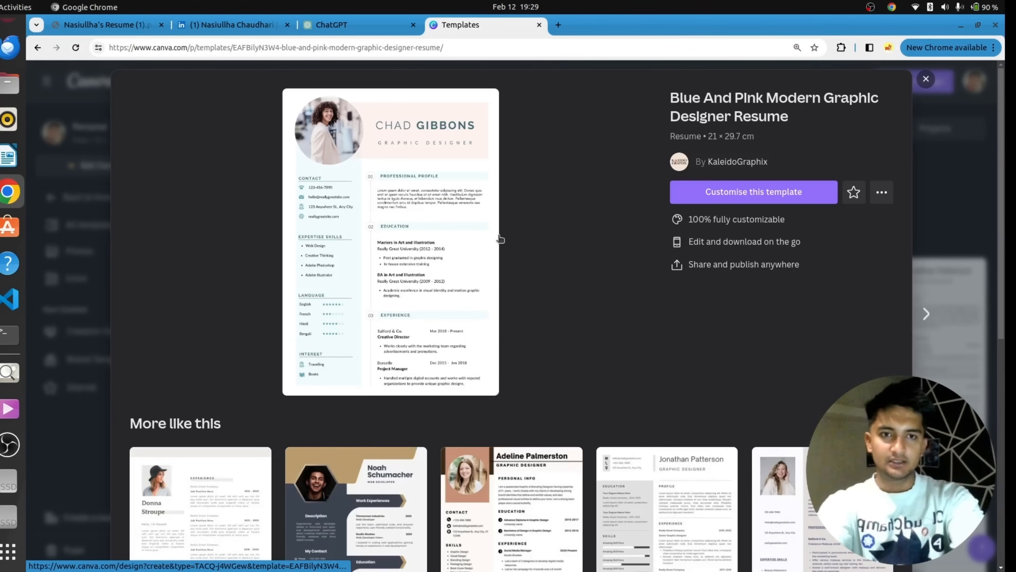
left_click(752, 191)
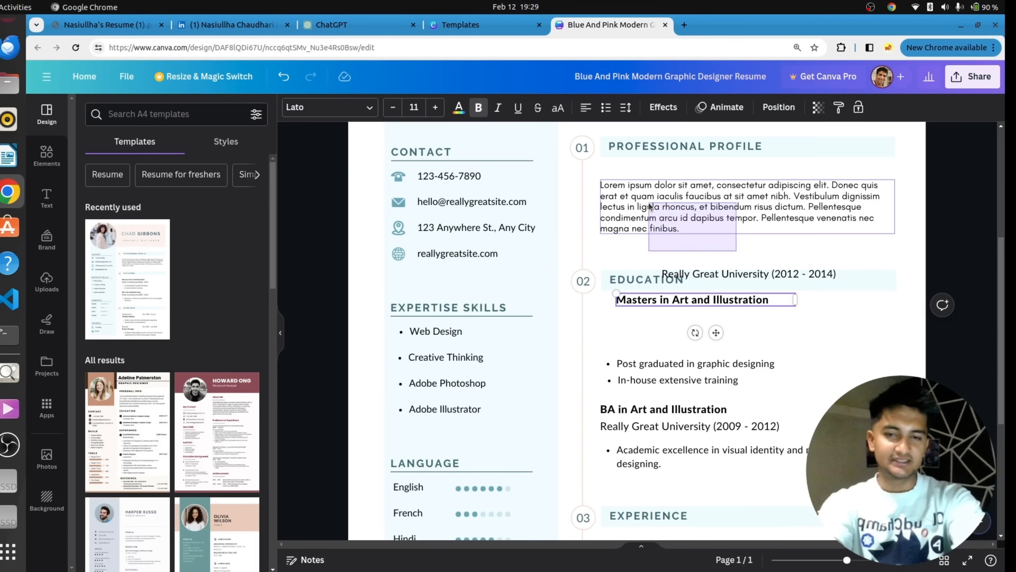
left_click(713, 208)
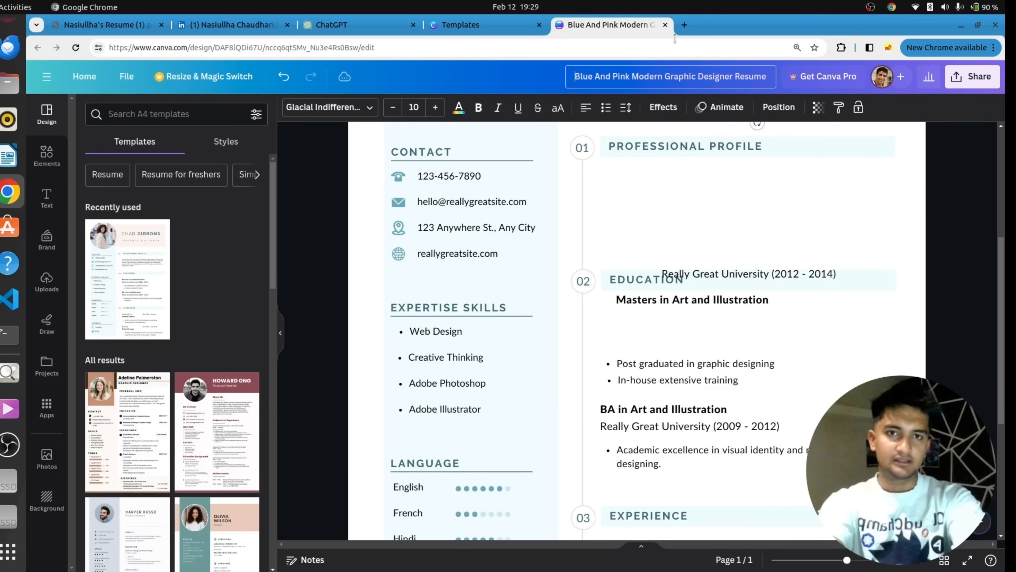
left_click(684, 25)
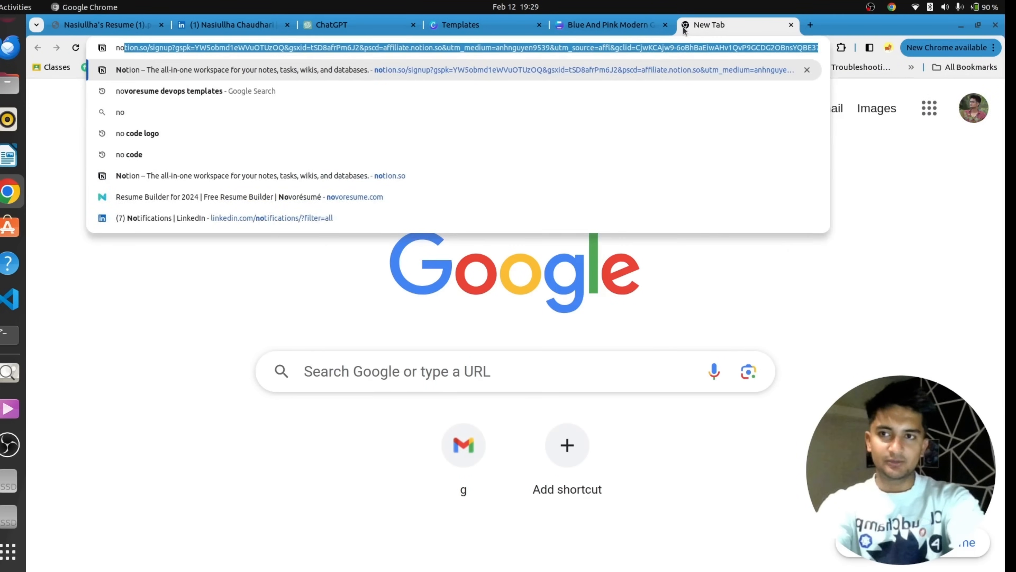
- Go to novoresume.com, My Documents, and load the existing My Resume with EKS and CICD projects
left_click(248, 197)
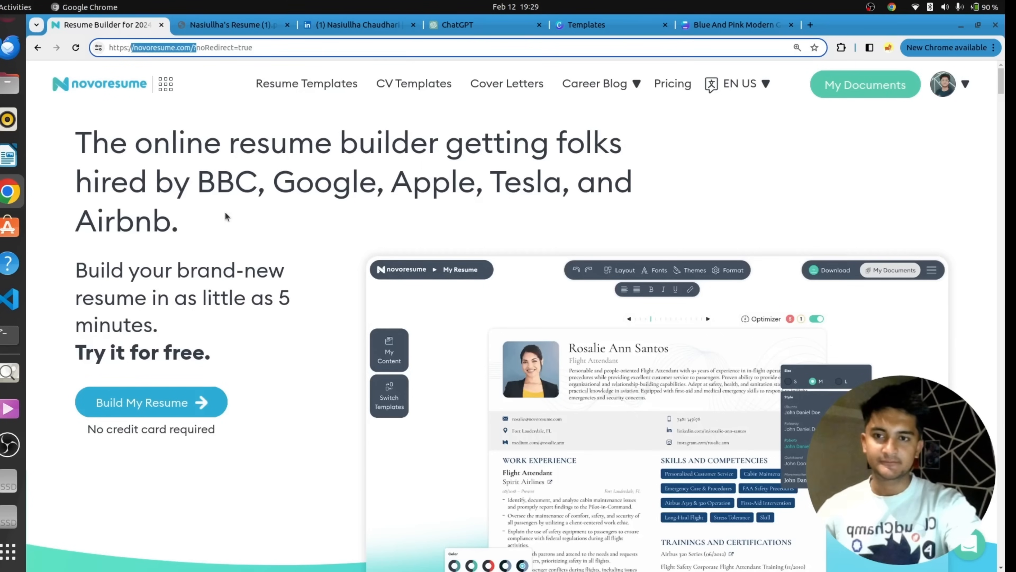
left_click(151, 402)
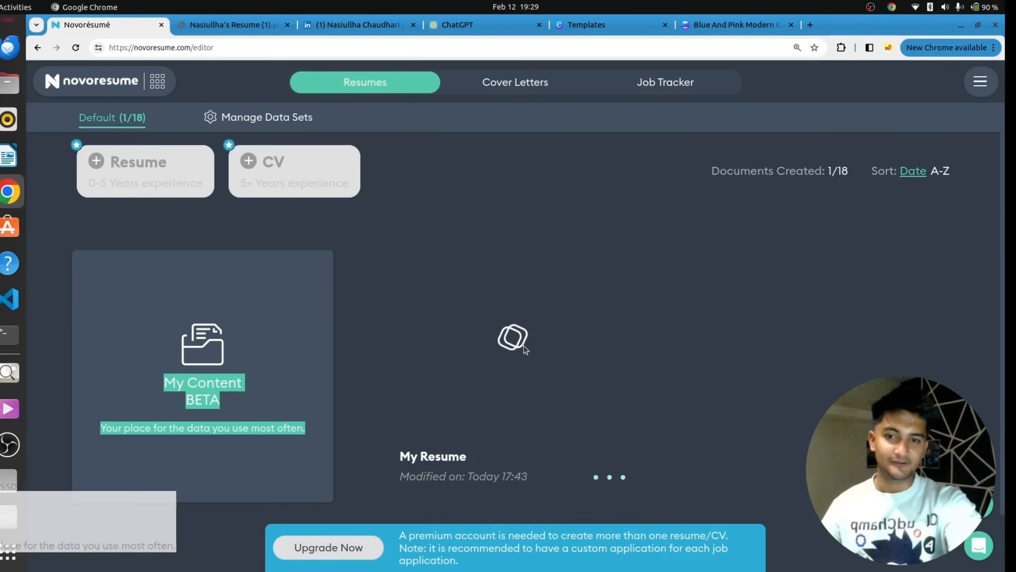
left_click(433, 455)
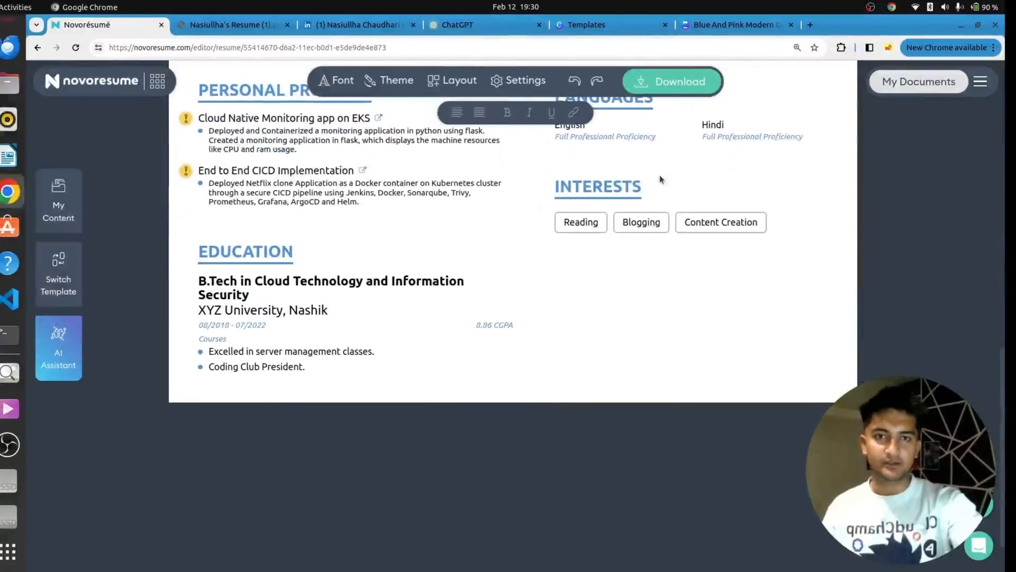
mouse_move(389, 80)
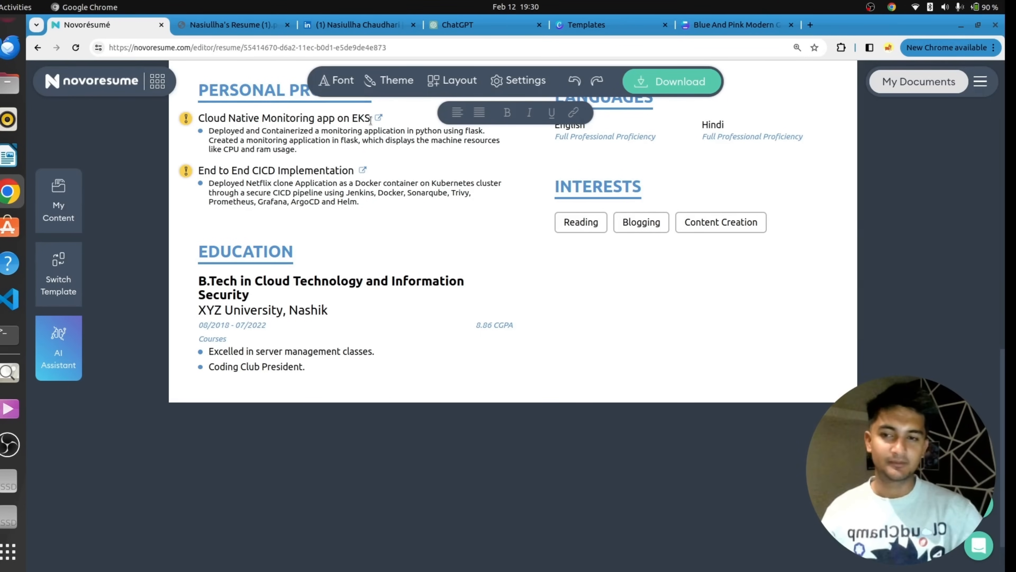
mouse_move(334, 227)
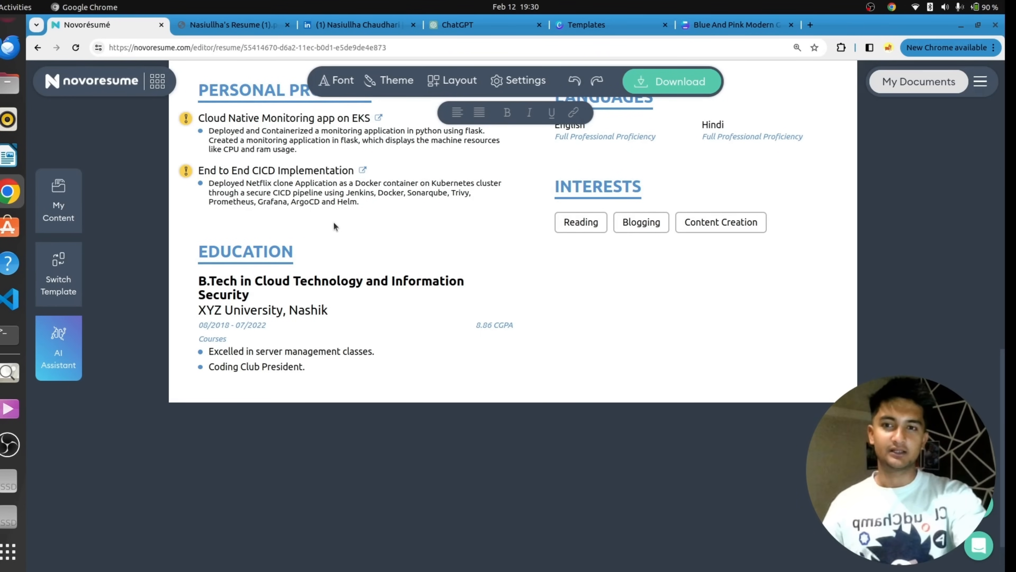
scroll("up", 3)
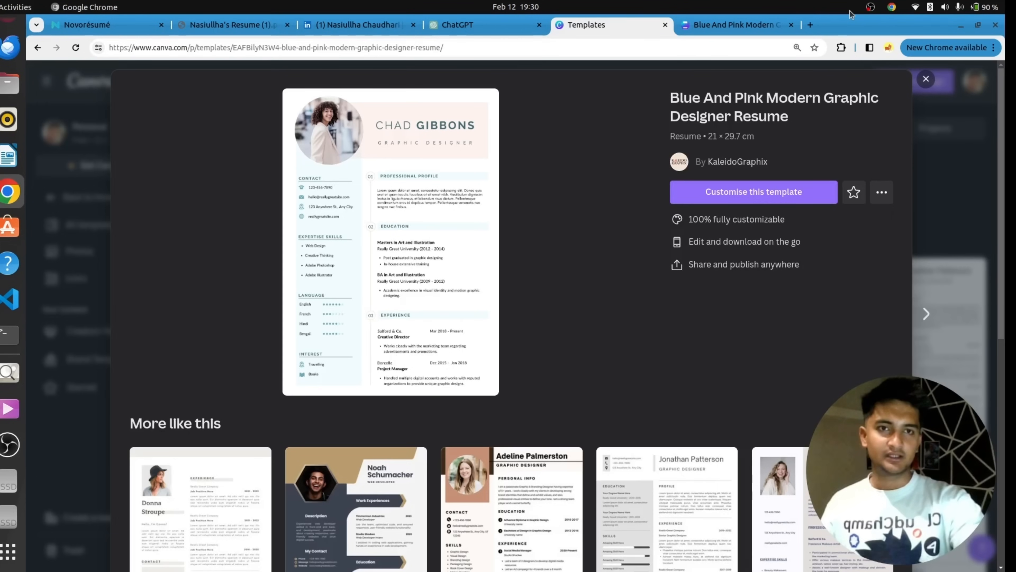
- Reach Google Docs via 'goog' in a new tab and start a Resume from the Serif template
left_click(809, 25)
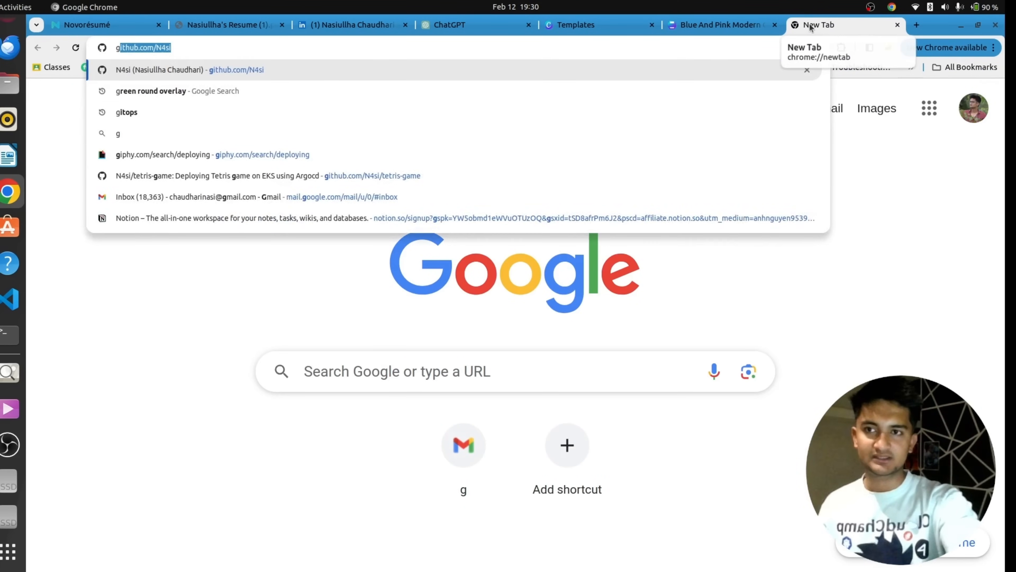
type("goog")
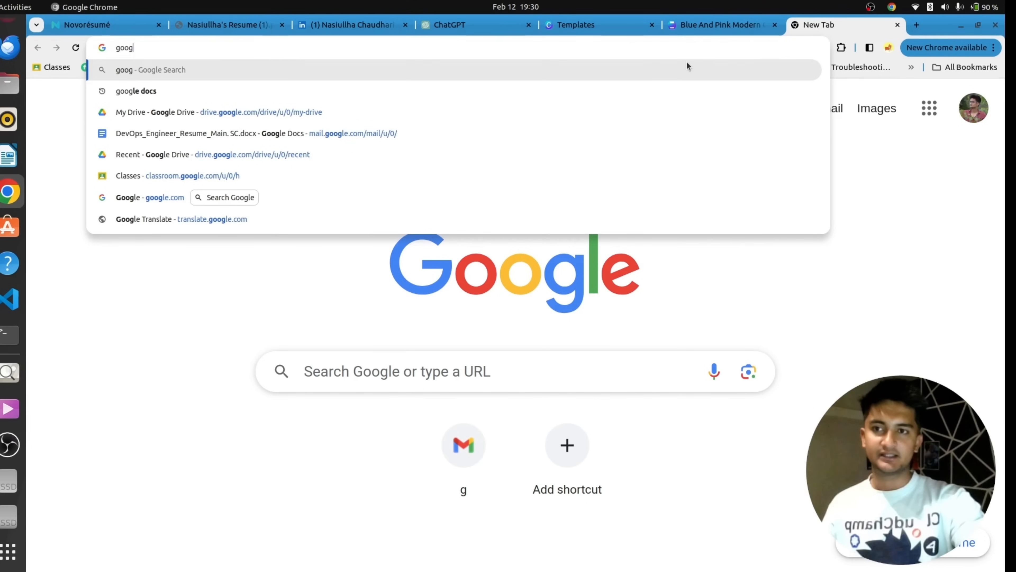
left_click(257, 132)
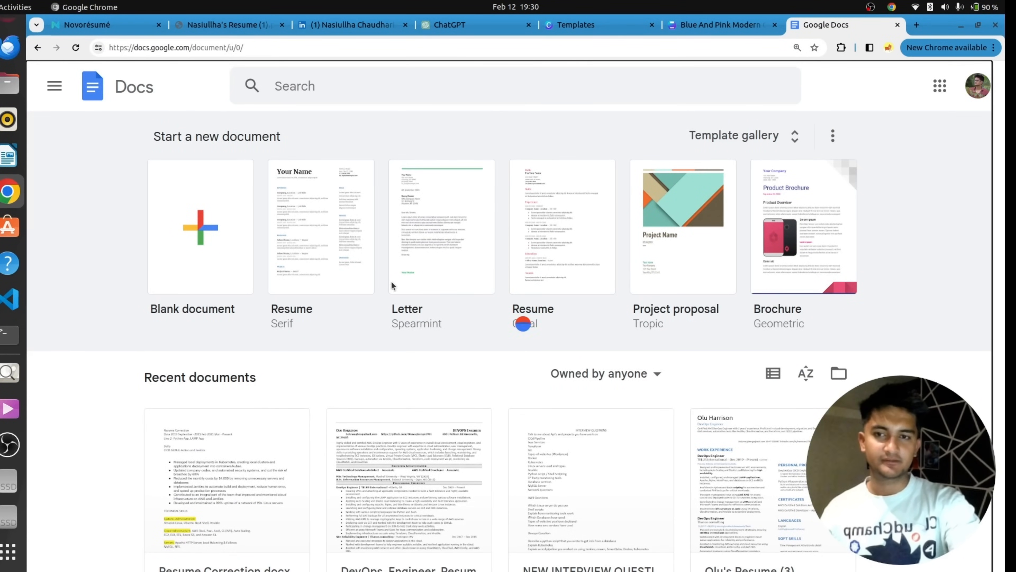
left_click(320, 226)
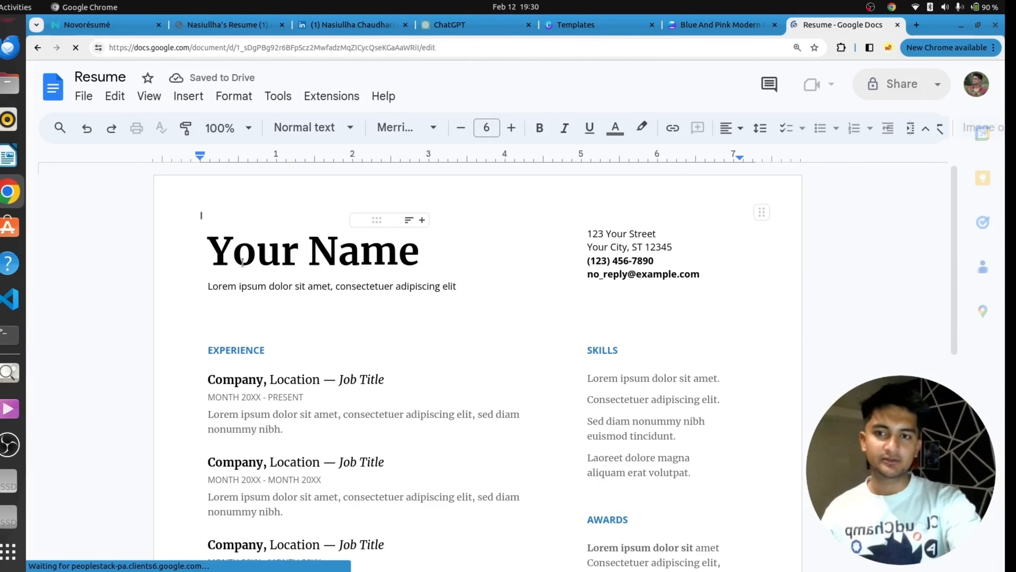
scroll("down", 3)
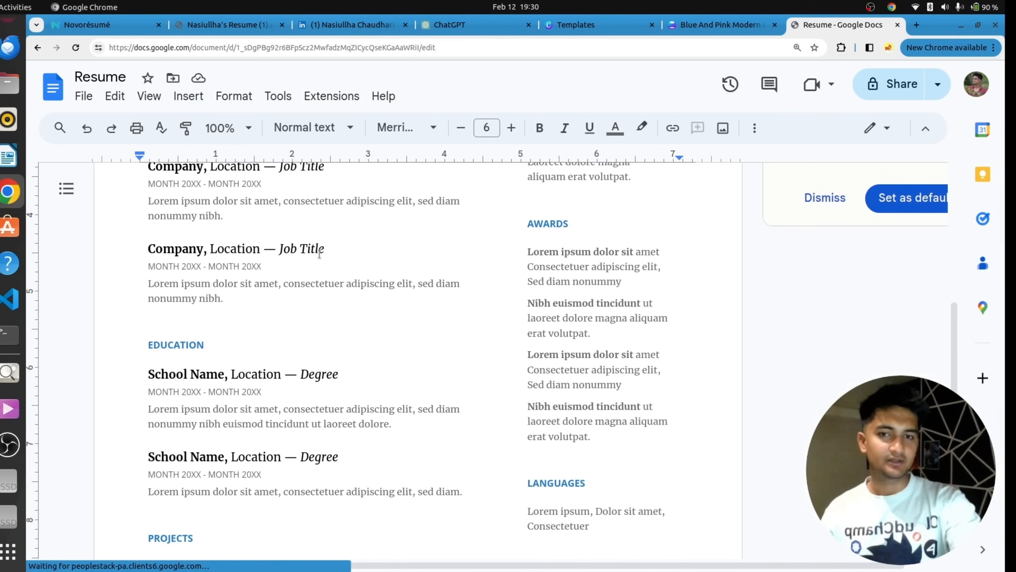
scroll("up", 3)
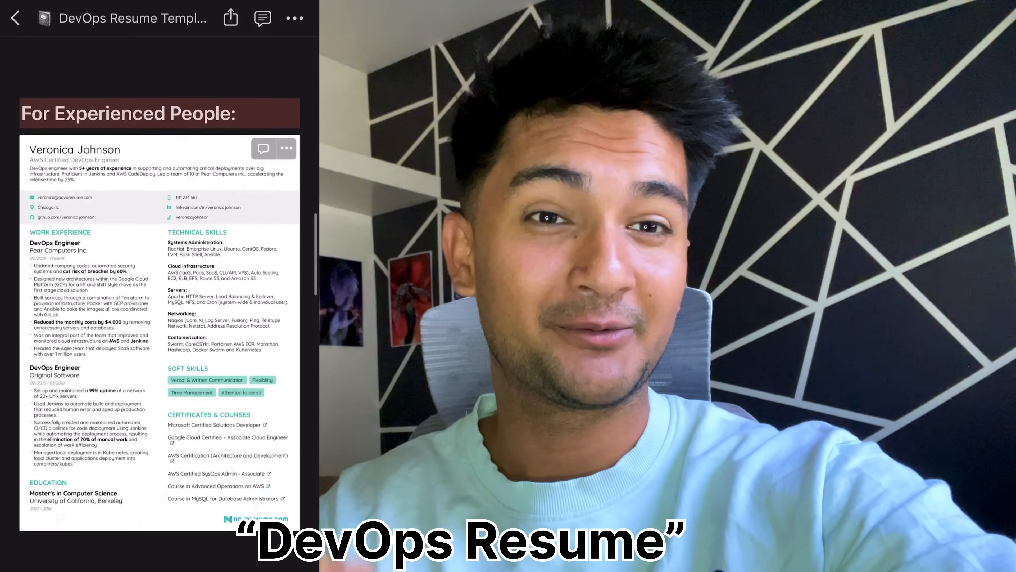
- Scroll the DevOps Resume Templates page to see the system-admin and experienced DevOps Engineer examples
scroll("down", 3)
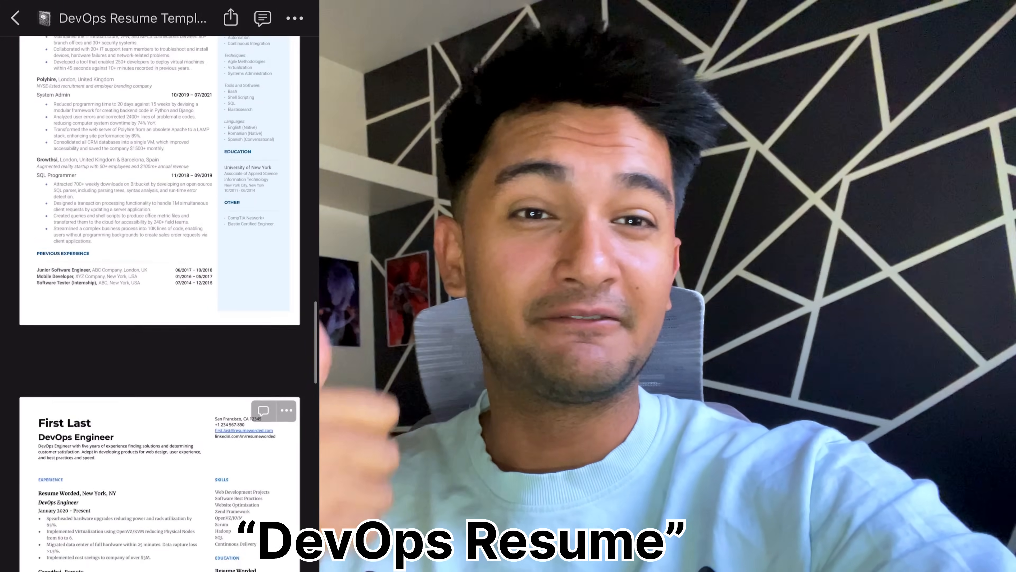